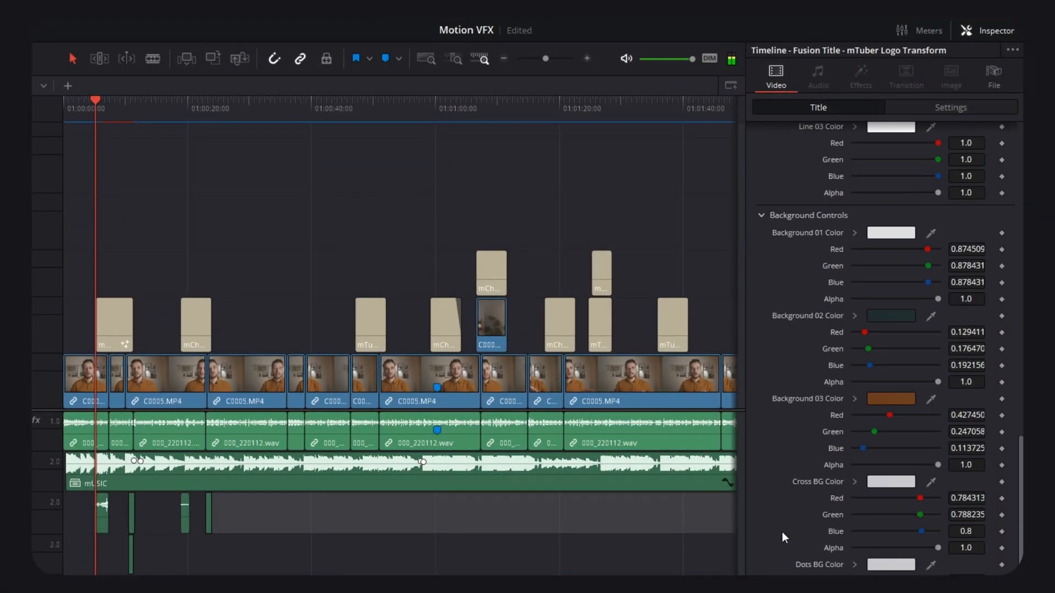
{"action": "mouse_move", "coordinate": [885, 326]}
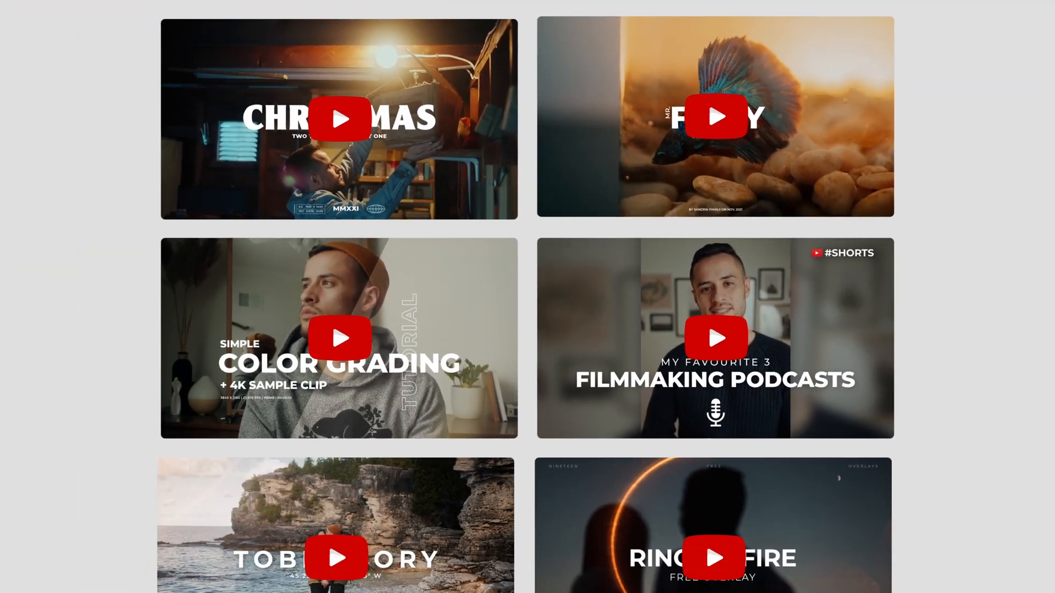
Scroll through the MotionVFX DaVinci Resolve plugin grid, including mTuber 2 DV and mHelloDV.
{"action": "scroll", "scroll_direction": "down", "scroll_amount": 3}
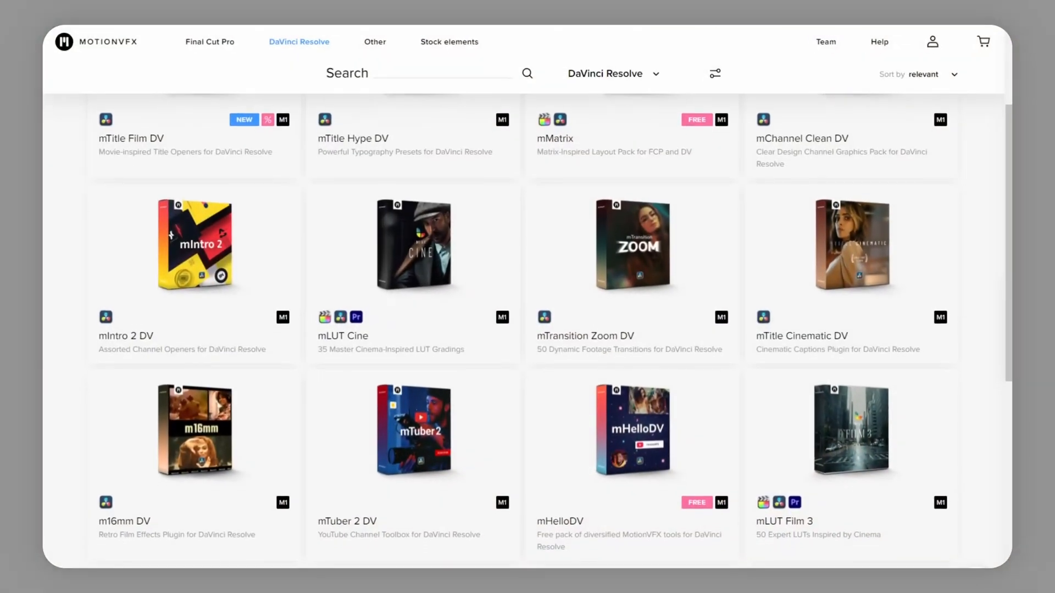
Scroll further down the MotionVFX product list before returning to DaVinci Resolve.
{"action": "scroll", "scroll_direction": "down", "scroll_amount": 3}
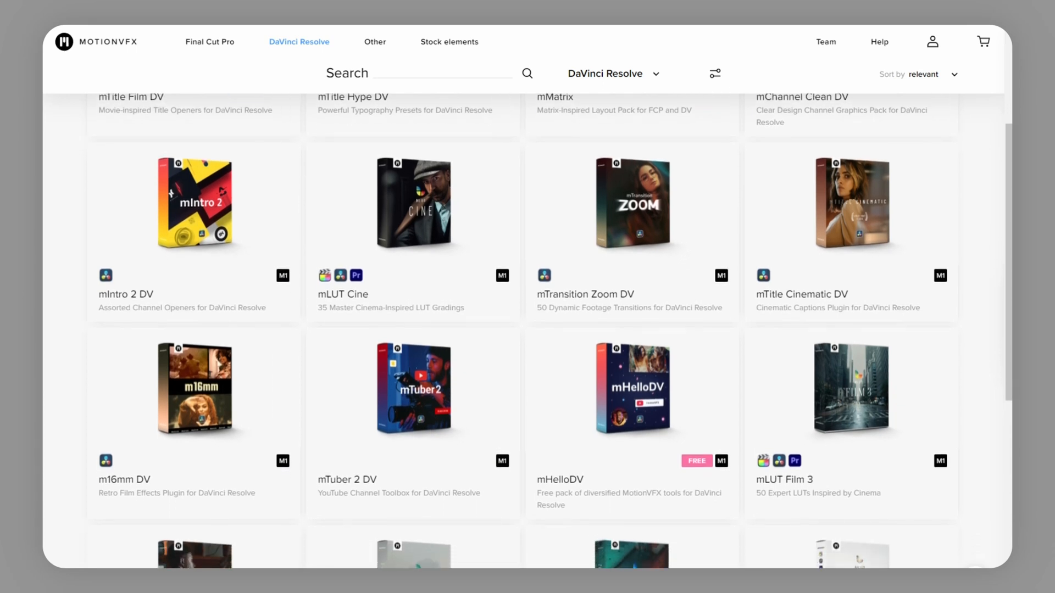
{"action": "scroll", "scroll_direction": "down", "scroll_amount": 3}
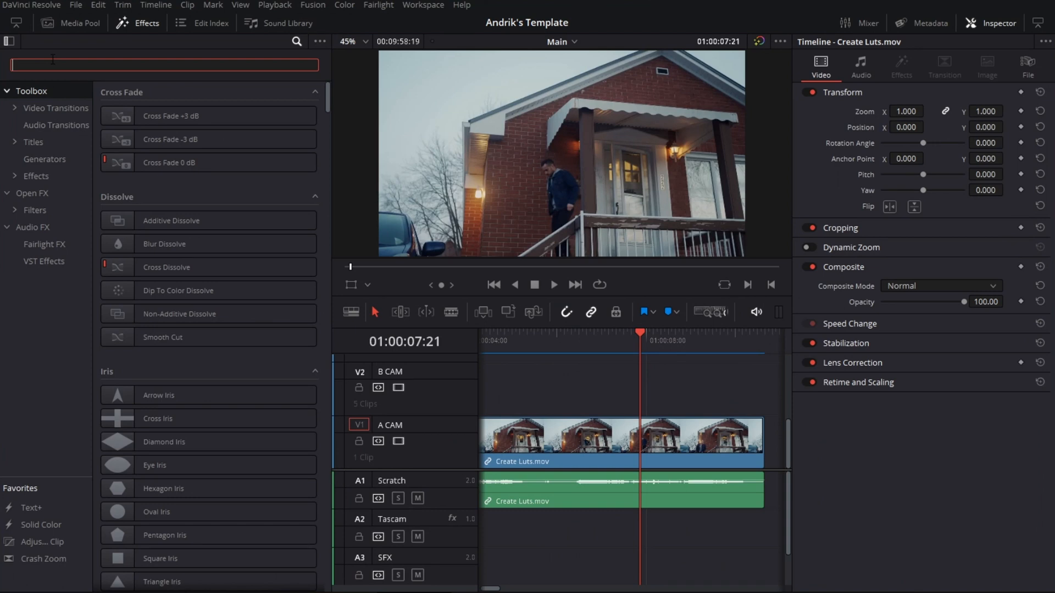
Search the Effects library for MTUBER, then open the MotionVFX site's Help menu.
{"action": "type", "text": "MTUBER"}
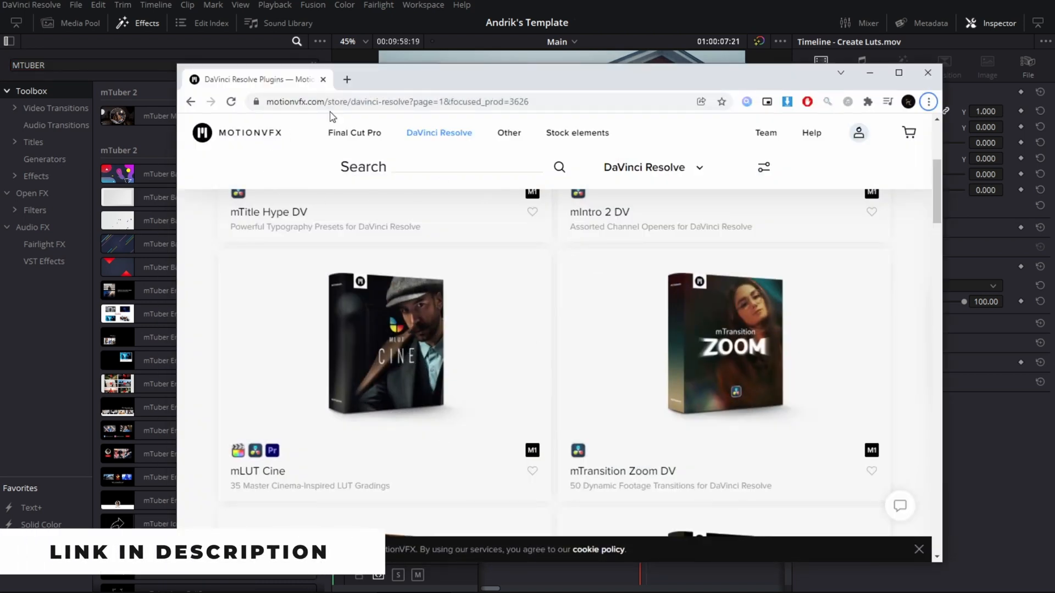
{"action": "left_click", "coordinate": [811, 133]}
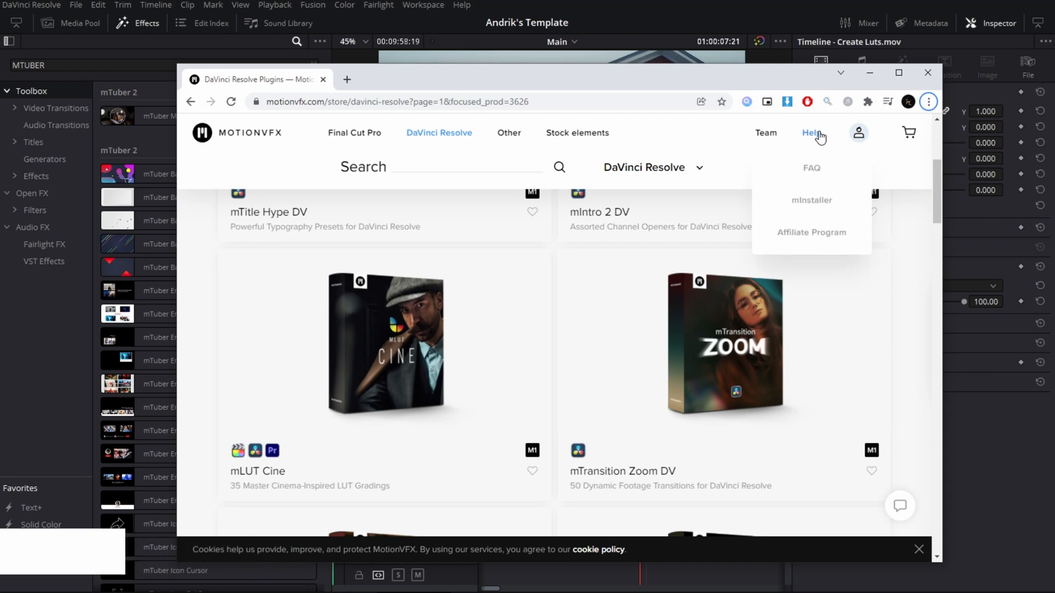
{"action": "mouse_move", "coordinate": [228, 336]}
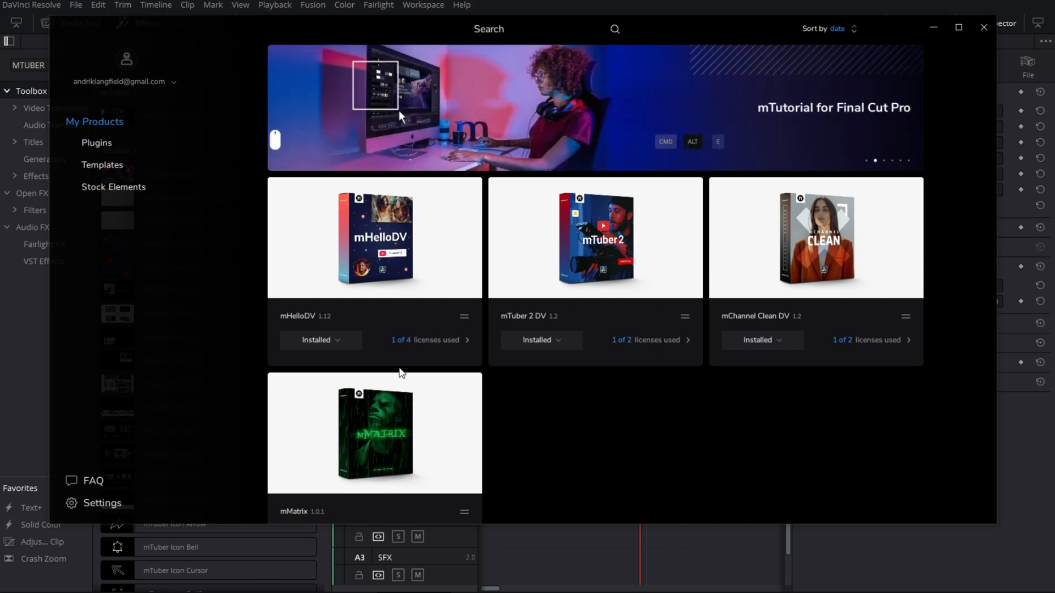
{"action": "mouse_move", "coordinate": [778, 414]}
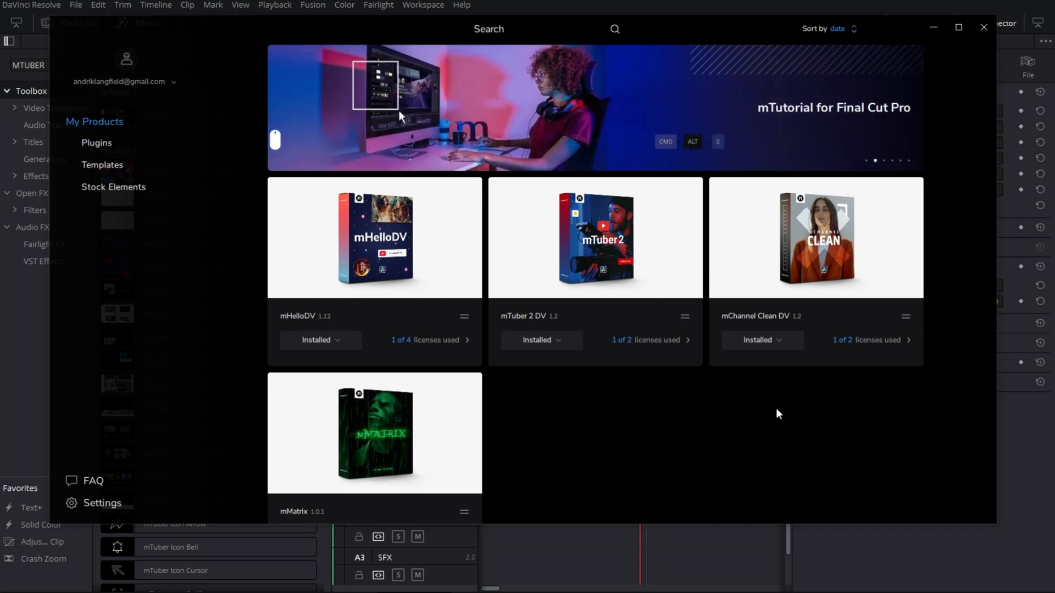
{"action": "mouse_move", "coordinate": [543, 443]}
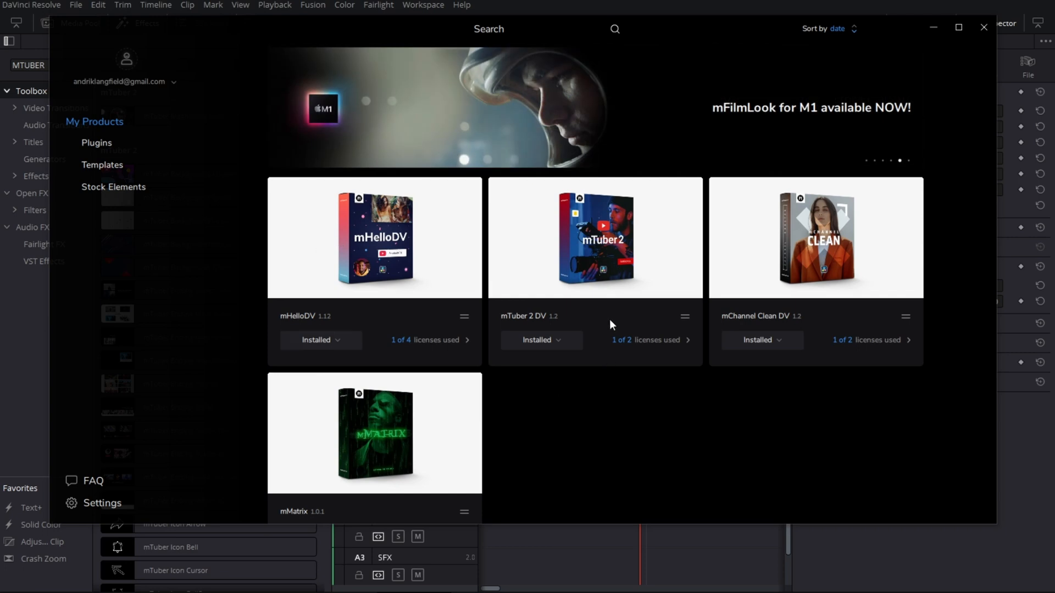
{"action": "mouse_move", "coordinate": [371, 308]}
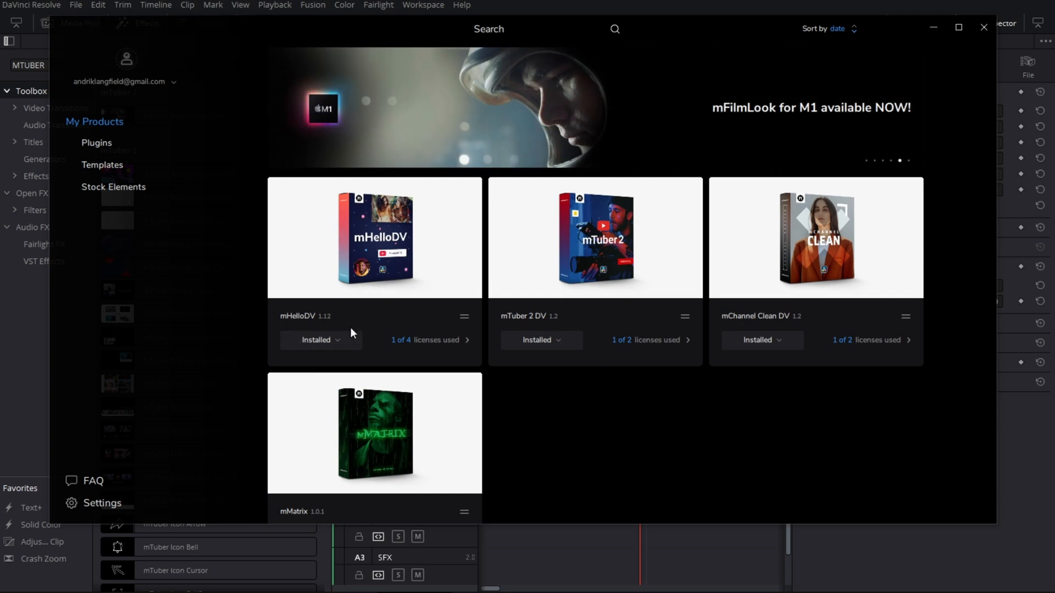
Uninstall and reinstall mHelloDV in mInstaller, then close the installer.
{"action": "left_click", "coordinate": [314, 340]}
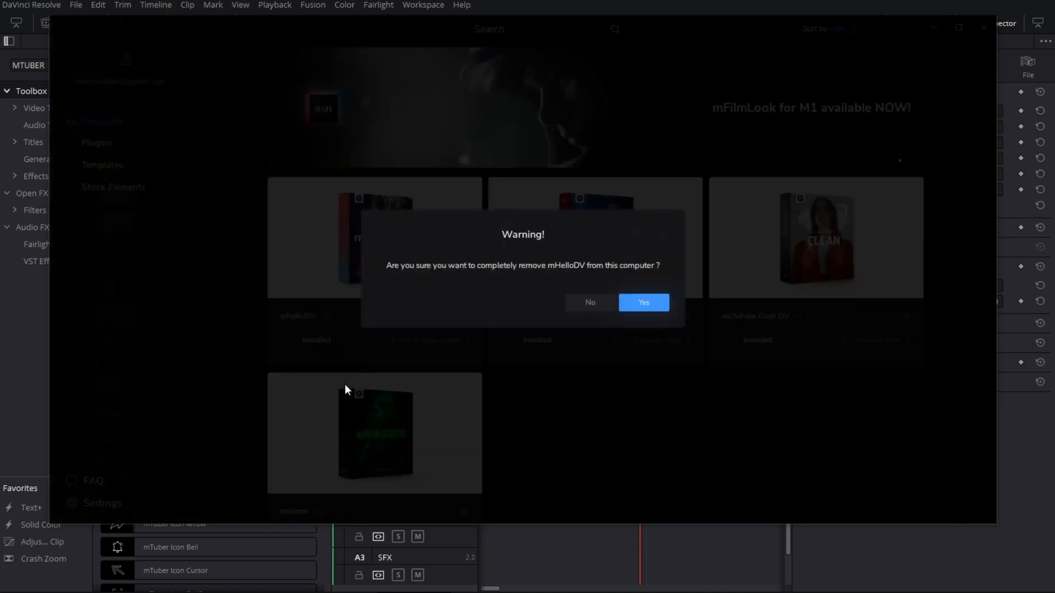
{"action": "left_click", "coordinate": [643, 302]}
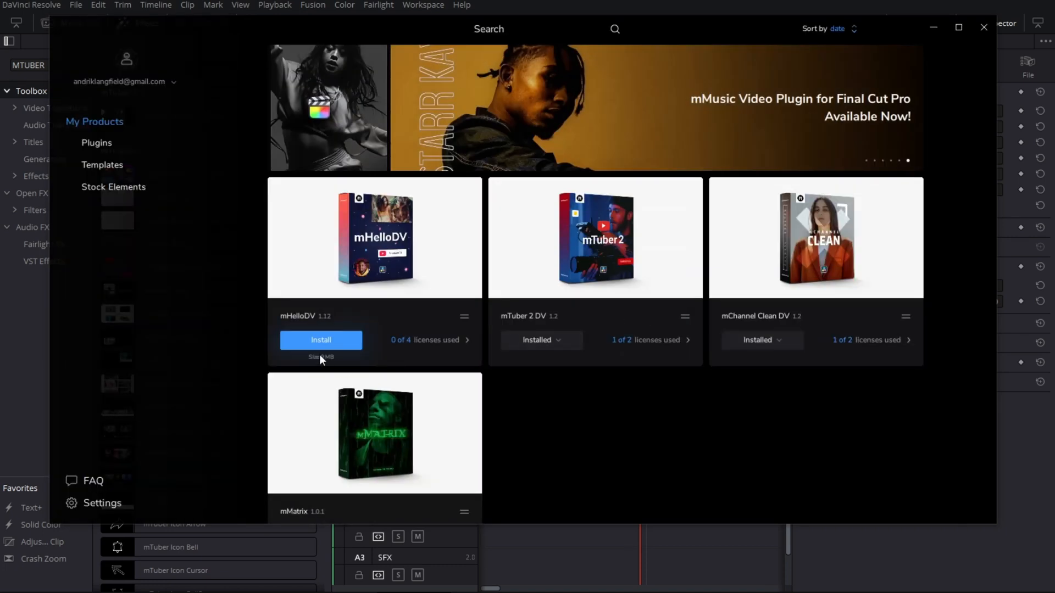
{"action": "left_click", "coordinate": [321, 339]}
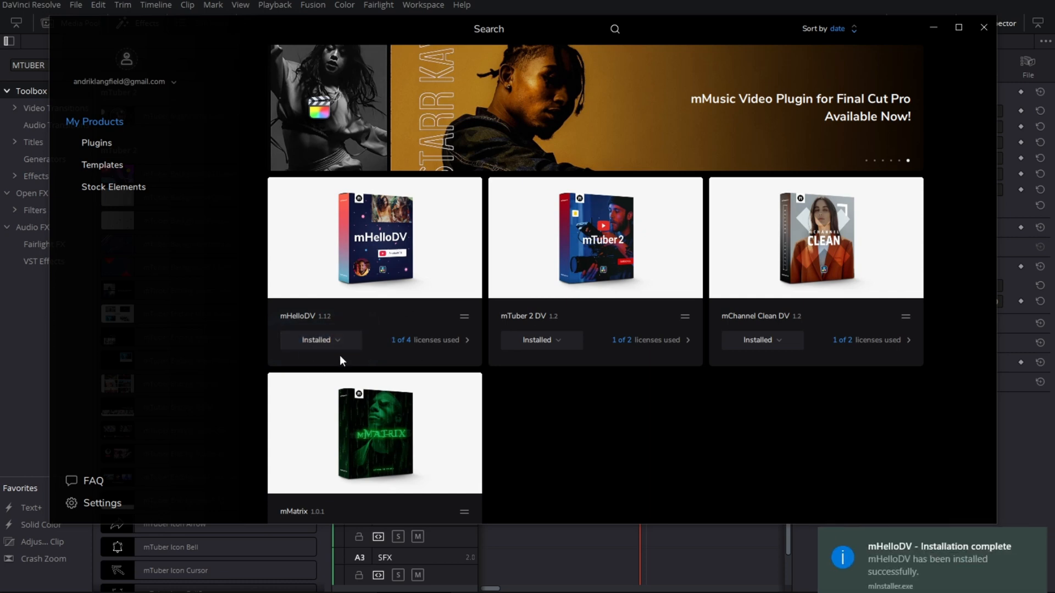
{"action": "left_click", "coordinate": [984, 27]}
{"action": "type", "text": "M"}
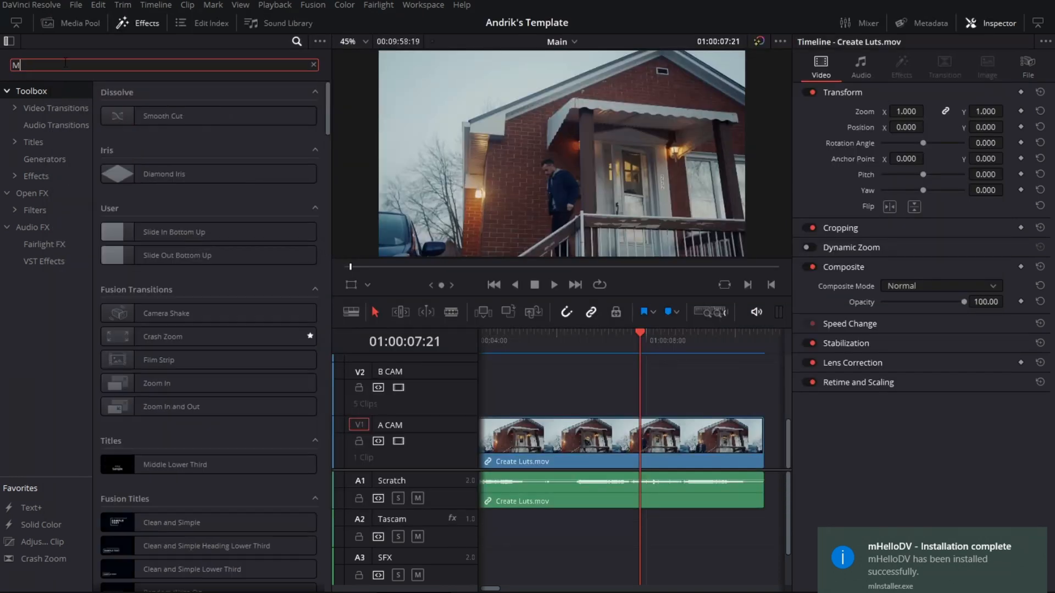
Search effects for HELLO and delete the adjustment clip carrying the mHelloDV Frame look.
{"action": "type", "text": "HELLO"}
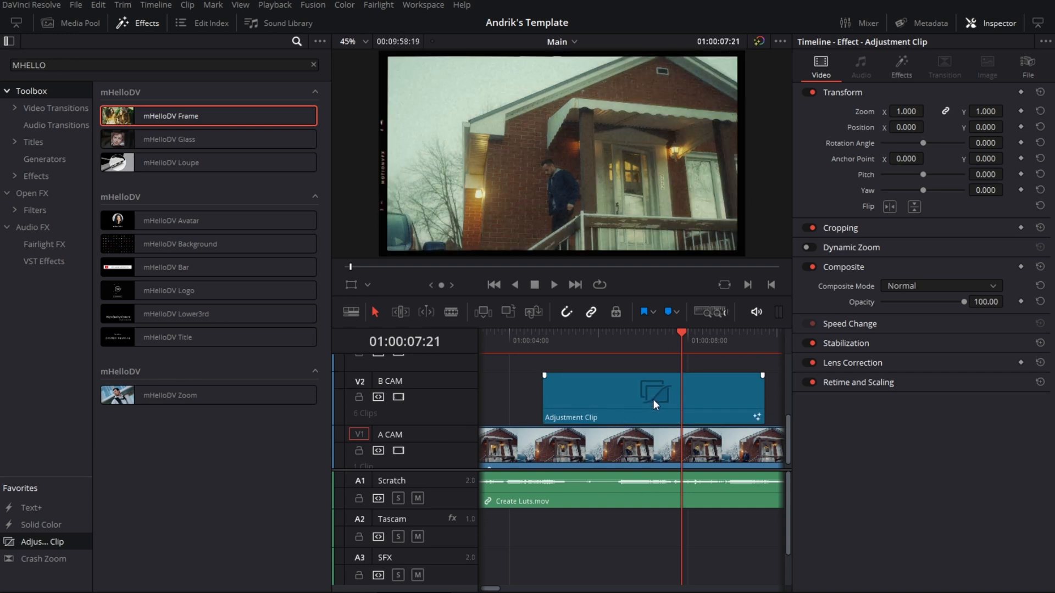
{"action": "left_click", "coordinate": [653, 396]}
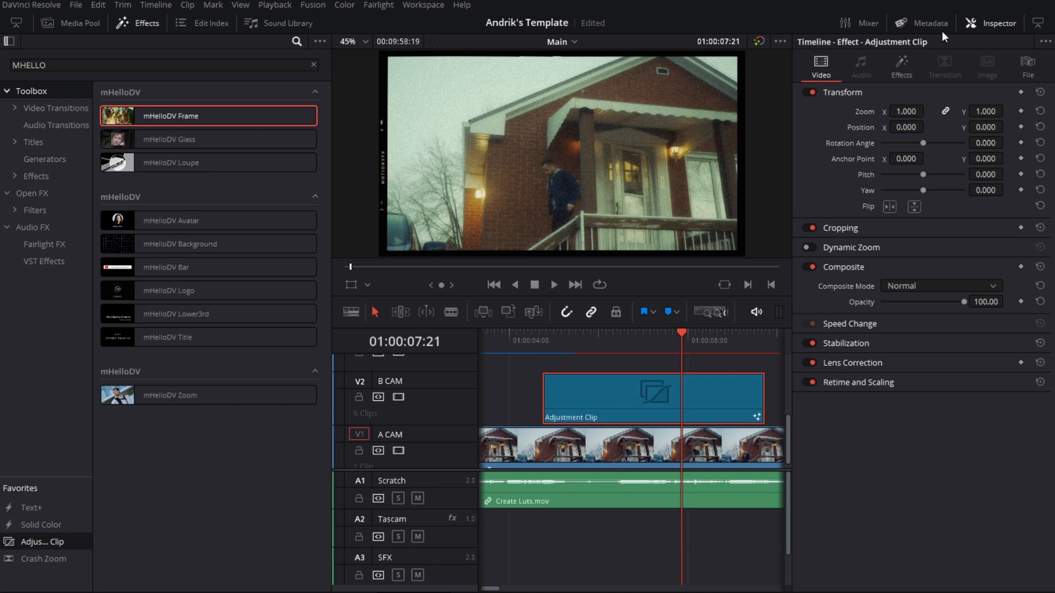
{"action": "left_click", "coordinate": [901, 66]}
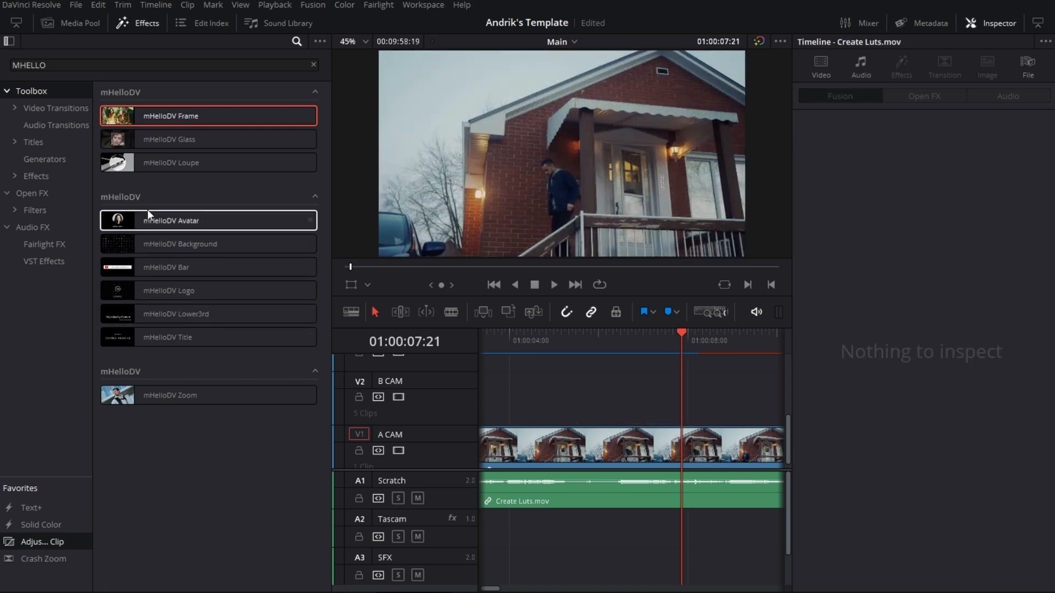
{"action": "mouse_move", "coordinate": [152, 235]}
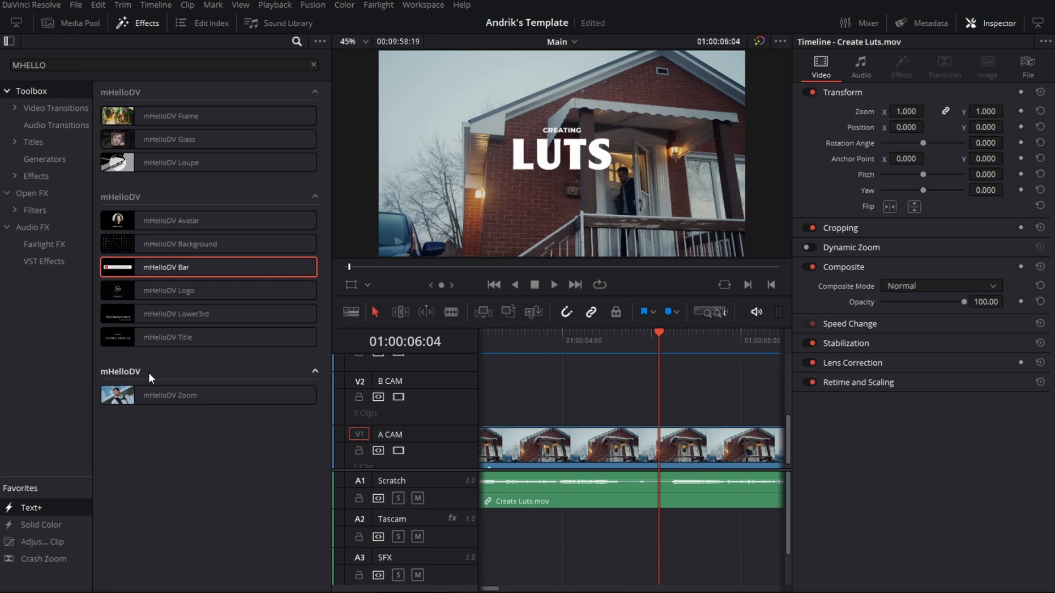
Try the mHelloDV Zoom transition at the cut, inspect its settings, and select it.
{"action": "left_click", "coordinate": [605, 447]}
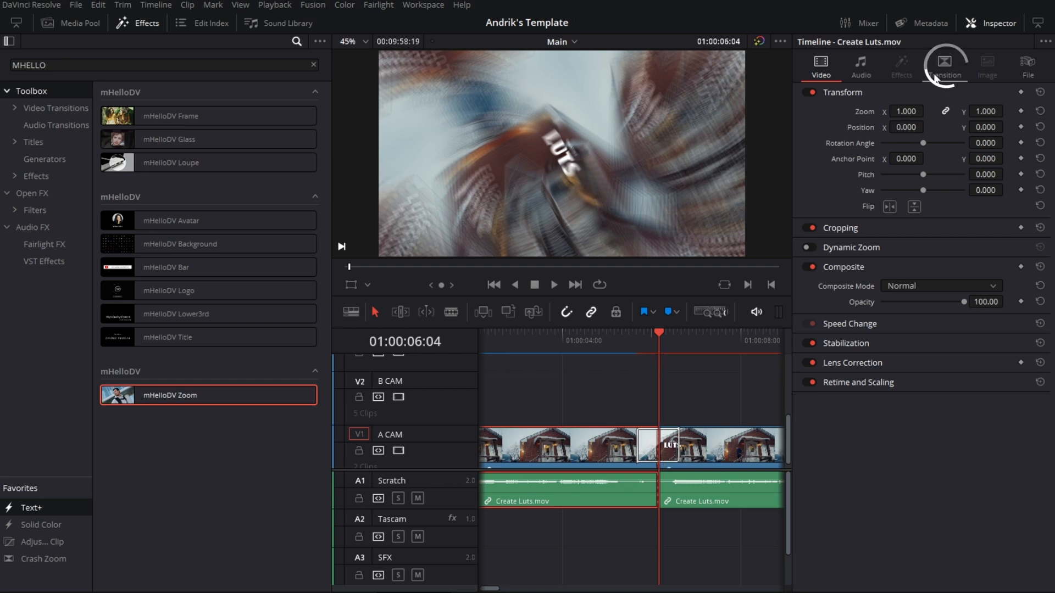
{"action": "left_click", "coordinate": [944, 66]}
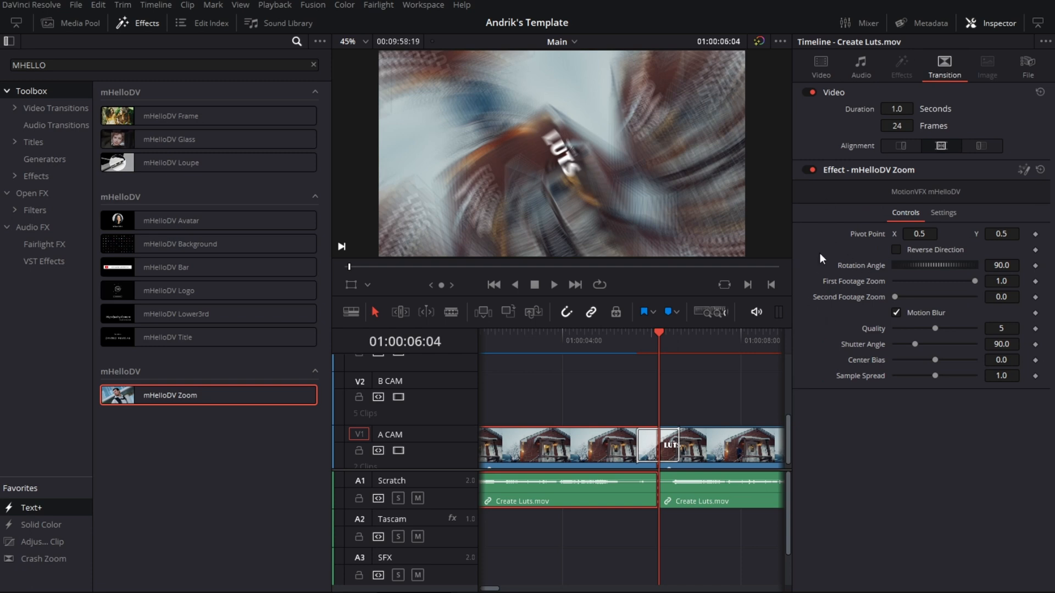
{"action": "mouse_move", "coordinate": [641, 473]}
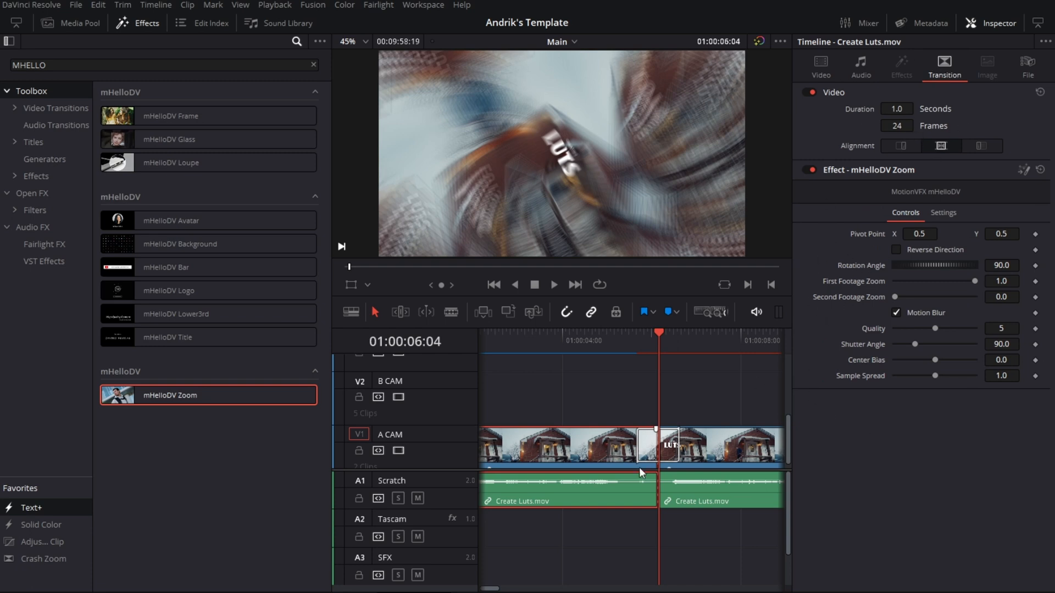
{"action": "left_click", "coordinate": [659, 444]}
{"action": "type", "text": "M"}
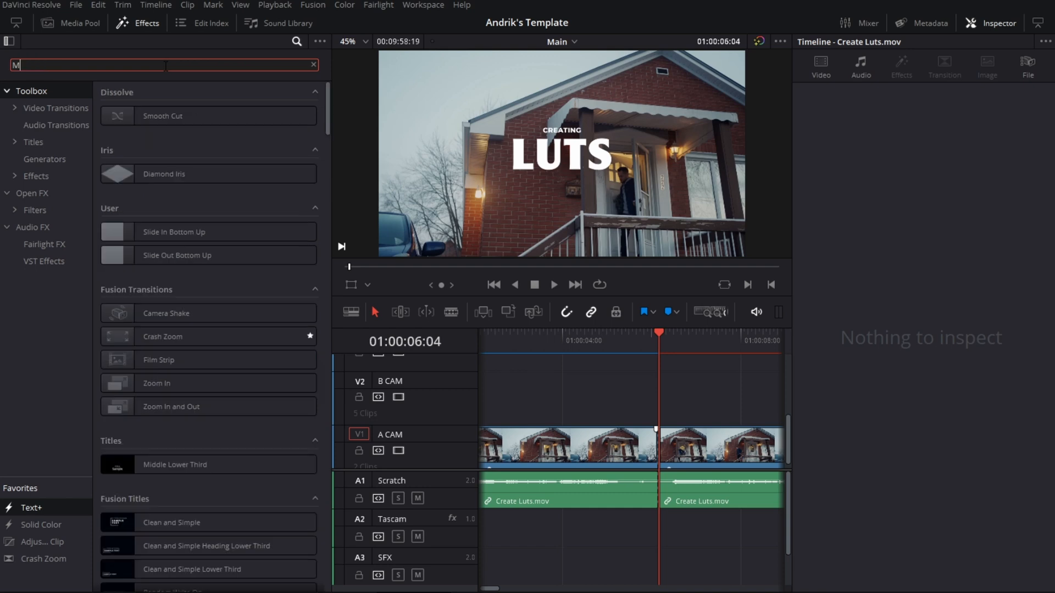
Place the mTuber Magnifying Glass at 0.273/0.304, trim its start, and set zoom 2.5.
{"action": "type", "text": "TUBER"}
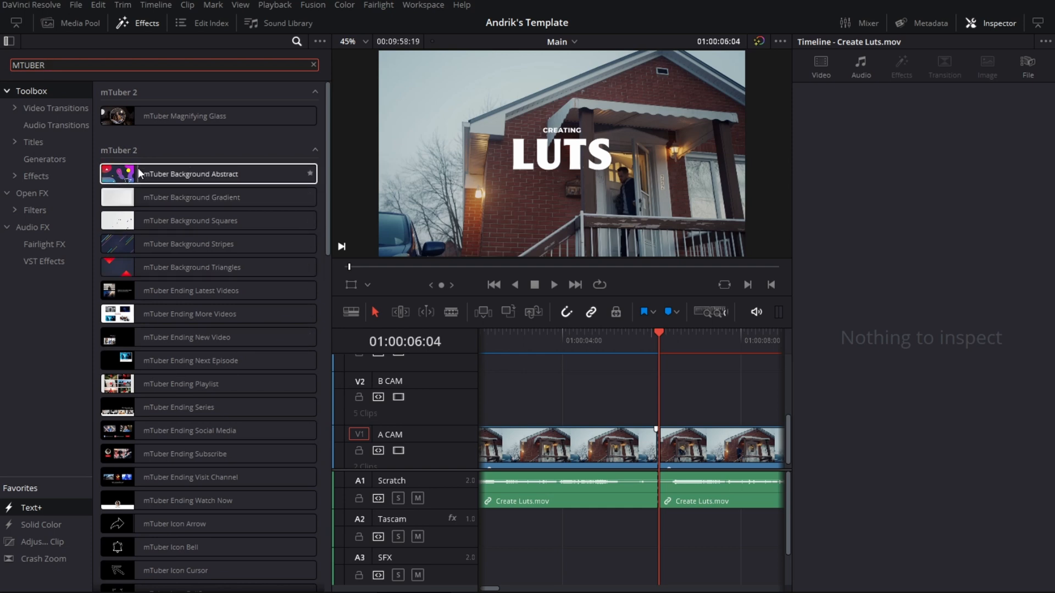
{"action": "left_click", "coordinate": [190, 220]}
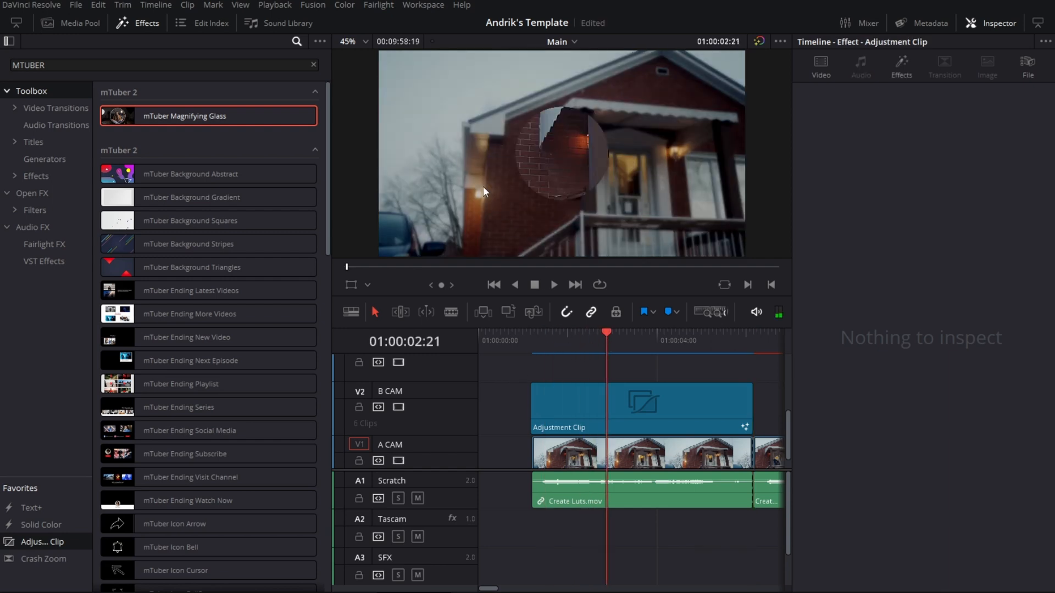
{"action": "left_click", "coordinate": [639, 408]}
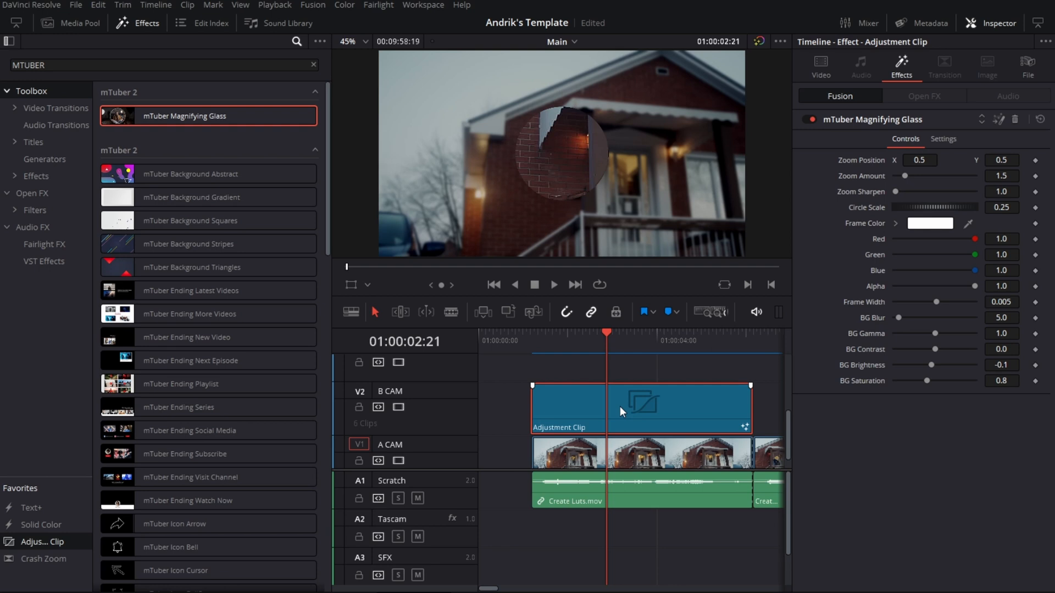
{"action": "mouse_move", "coordinate": [642, 256]}
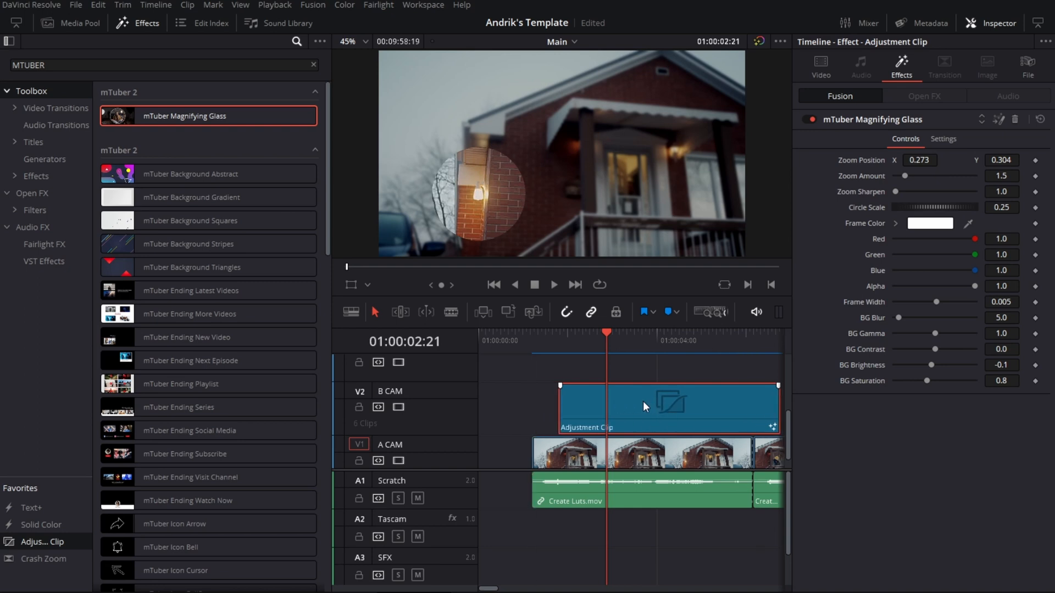
{"action": "mouse_move", "coordinate": [576, 404]}
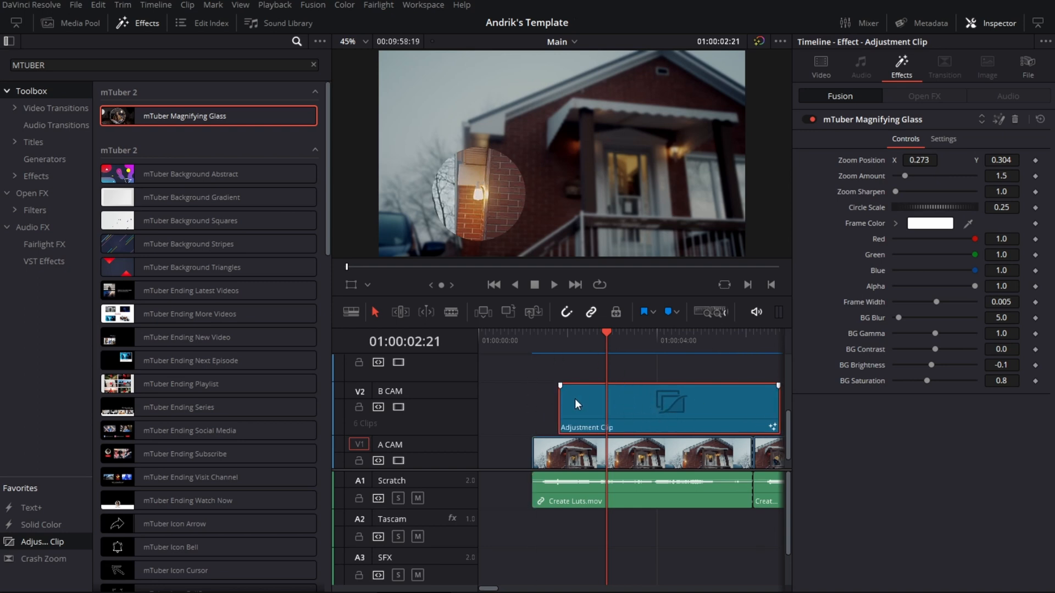
{"action": "left_click_drag", "start_coordinate": [562, 385], "coordinate": [577, 404]}
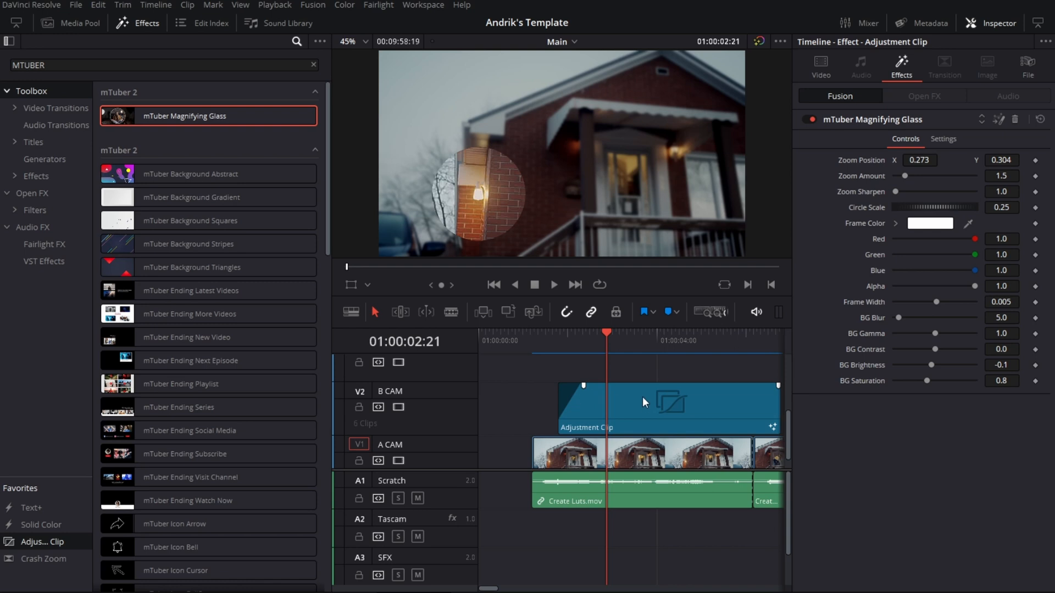
{"action": "mouse_move", "coordinate": [530, 342]}
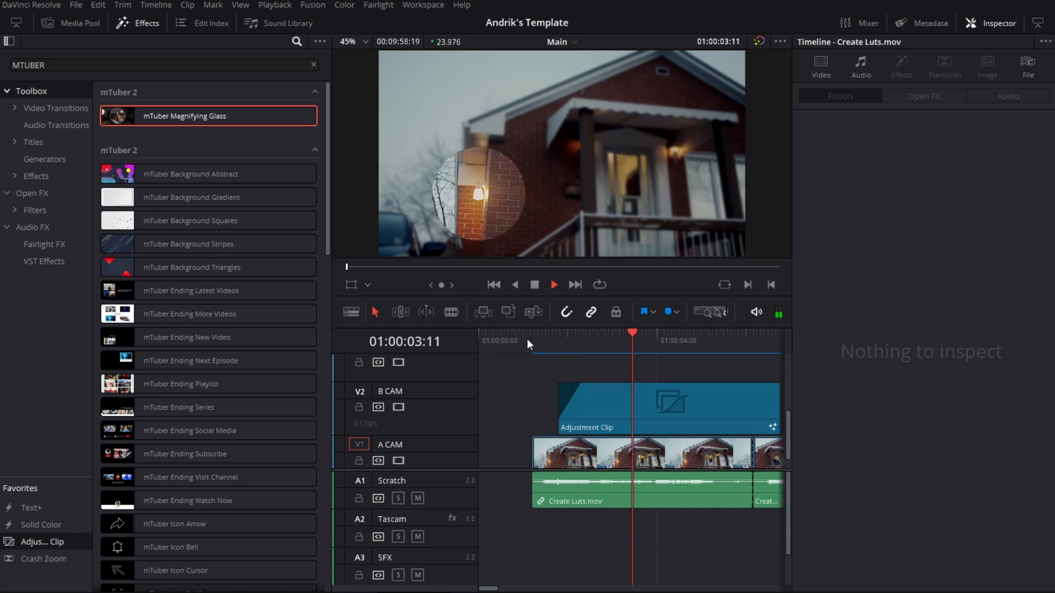
{"action": "left_click", "coordinate": [668, 408]}
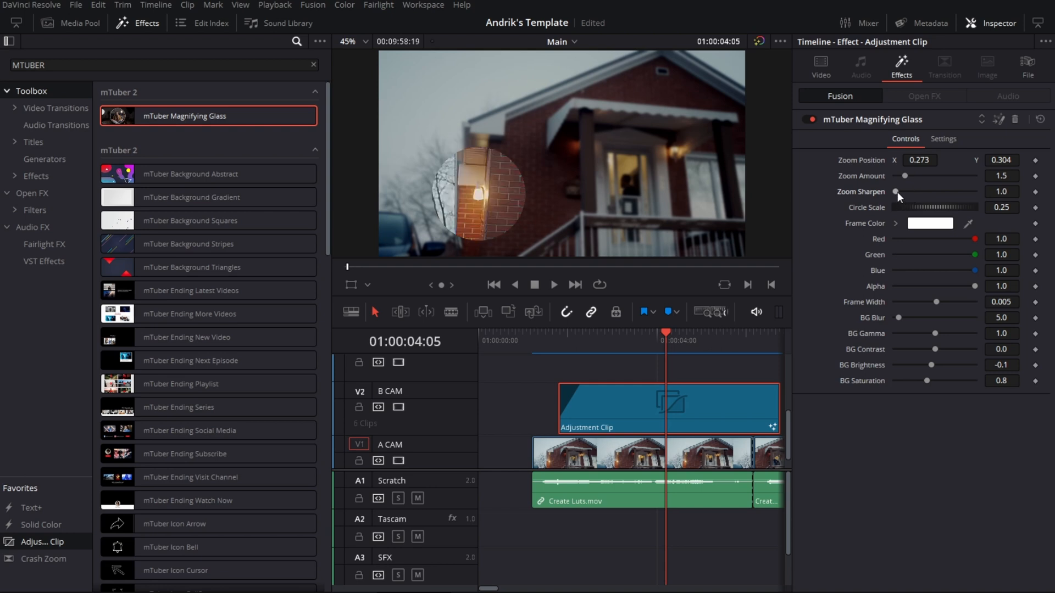
{"action": "left_click_drag", "start_coordinate": [908, 176], "coordinate": [926, 176]}
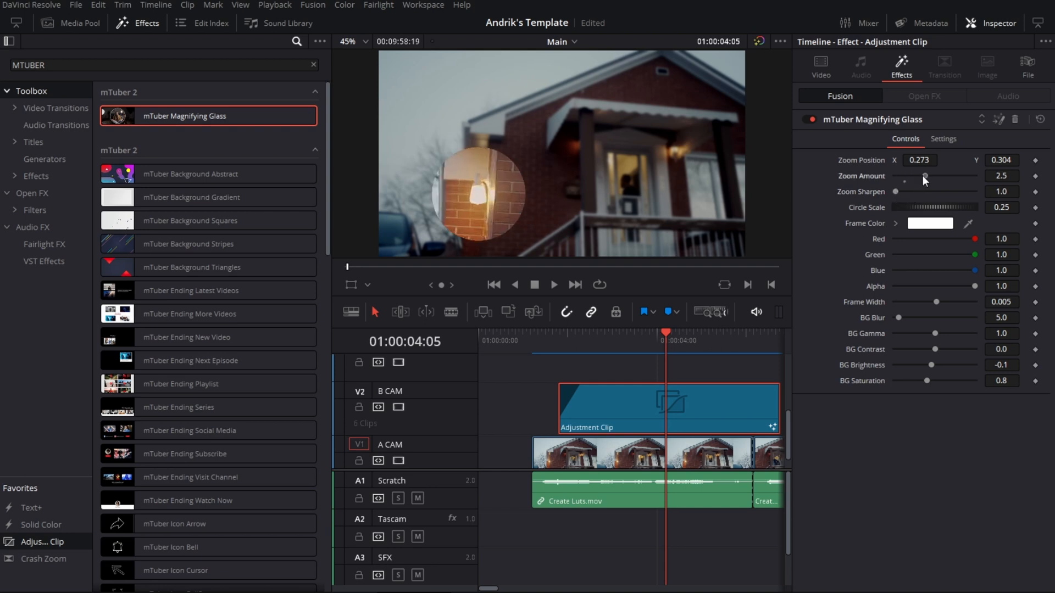
{"action": "left_click_drag", "start_coordinate": [928, 176], "coordinate": [909, 176]}
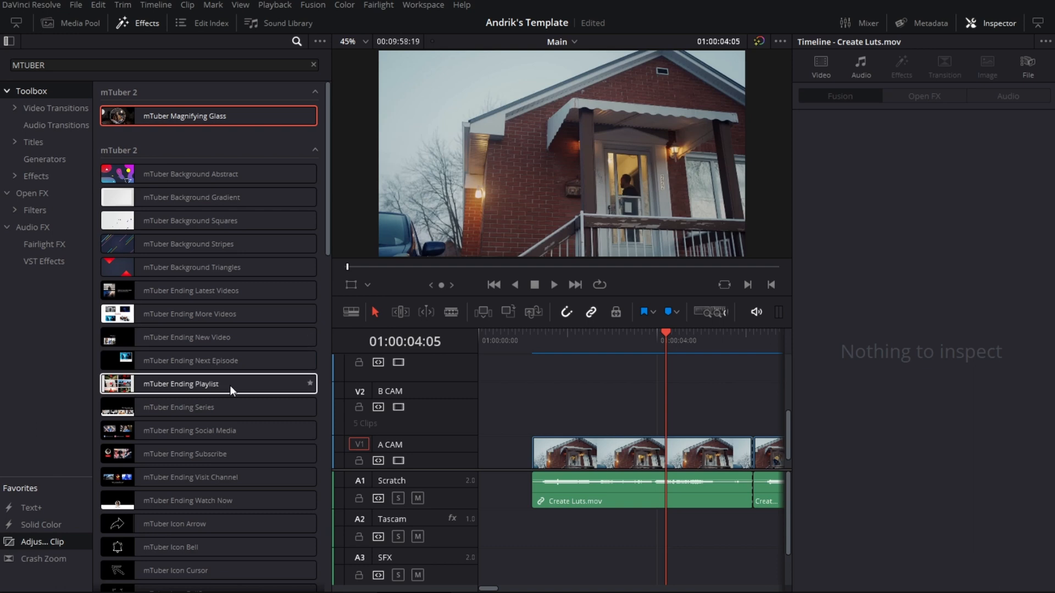
Scale and position the mTuber Icon Arrow beside the front door and make Color 01 red.
{"action": "scroll", "scroll_direction": "down", "scroll_amount": 3}
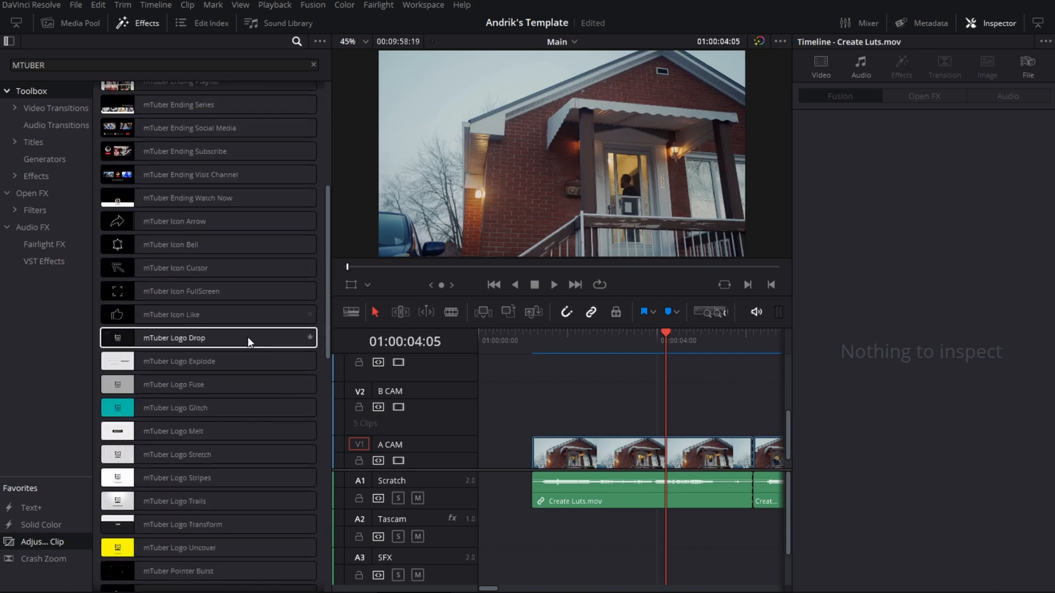
{"action": "mouse_move", "coordinate": [195, 230]}
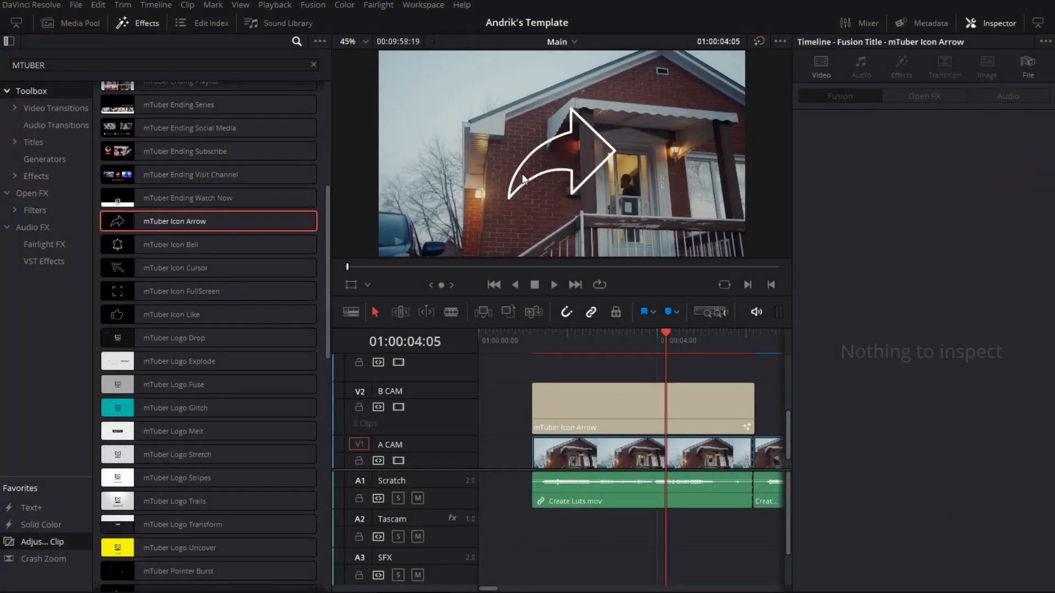
{"action": "left_click", "coordinate": [619, 407]}
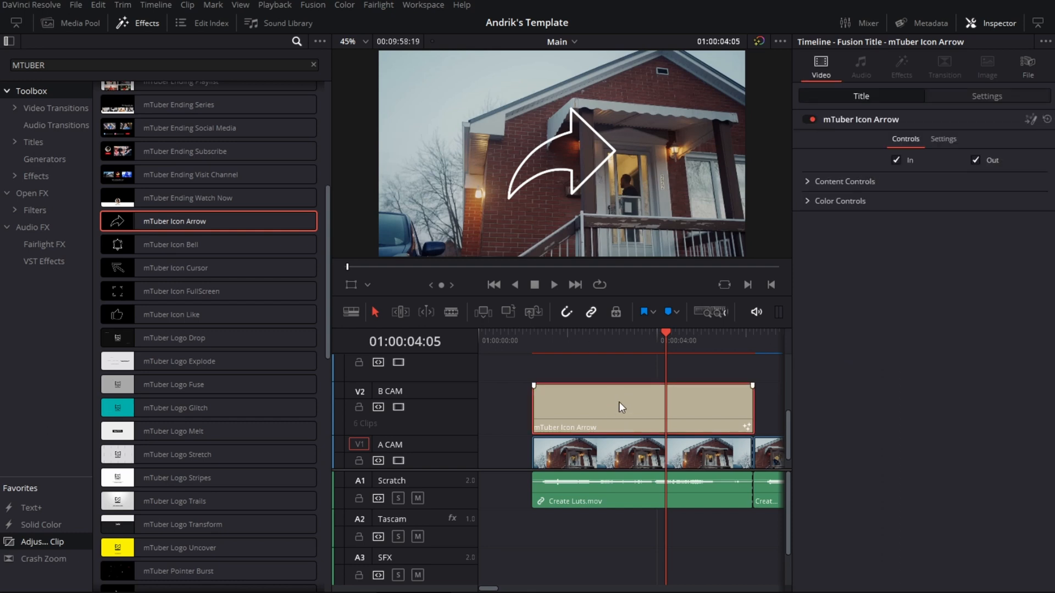
{"action": "left_click", "coordinate": [844, 181]}
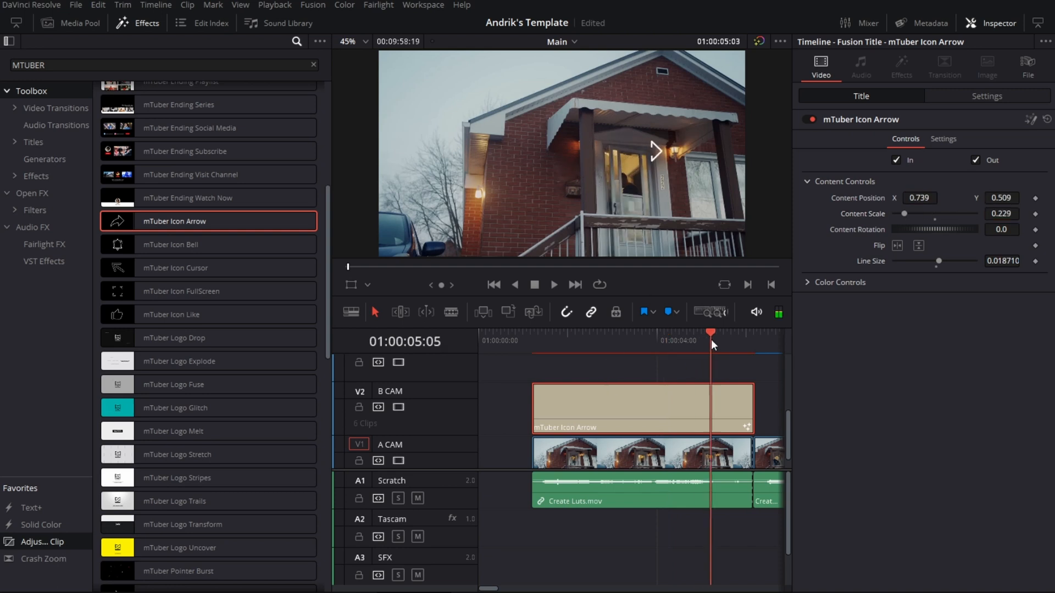
{"action": "left_click", "coordinate": [563, 332]}
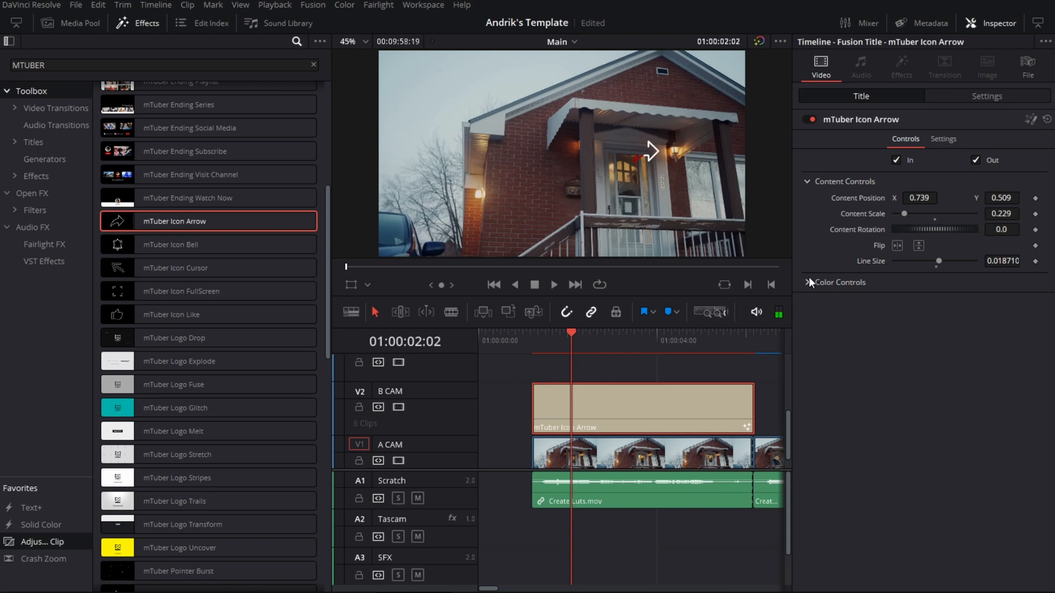
{"action": "left_click", "coordinate": [930, 299]}
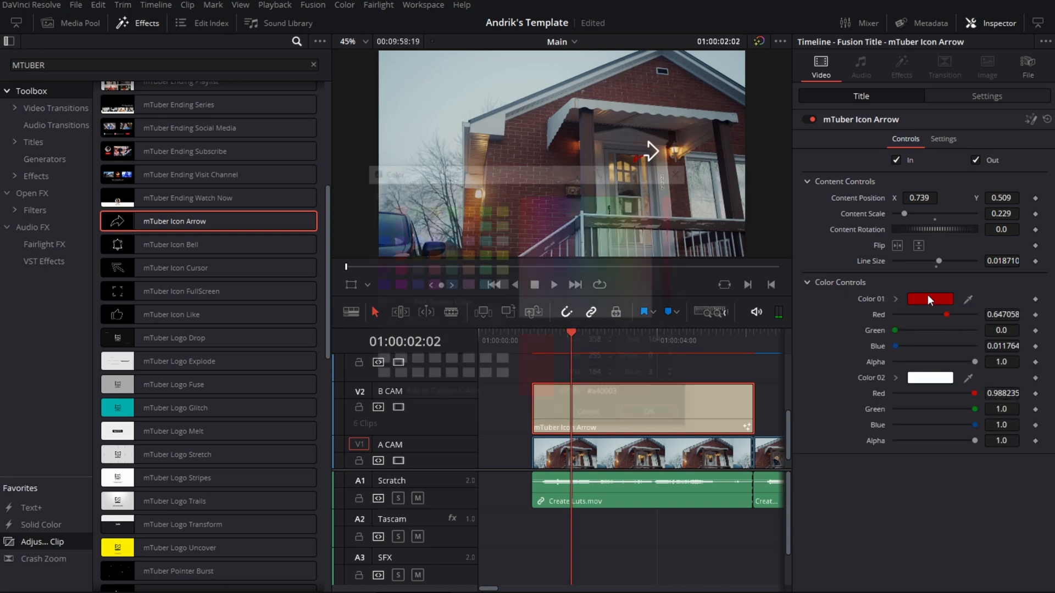
{"action": "left_click", "coordinate": [931, 298]}
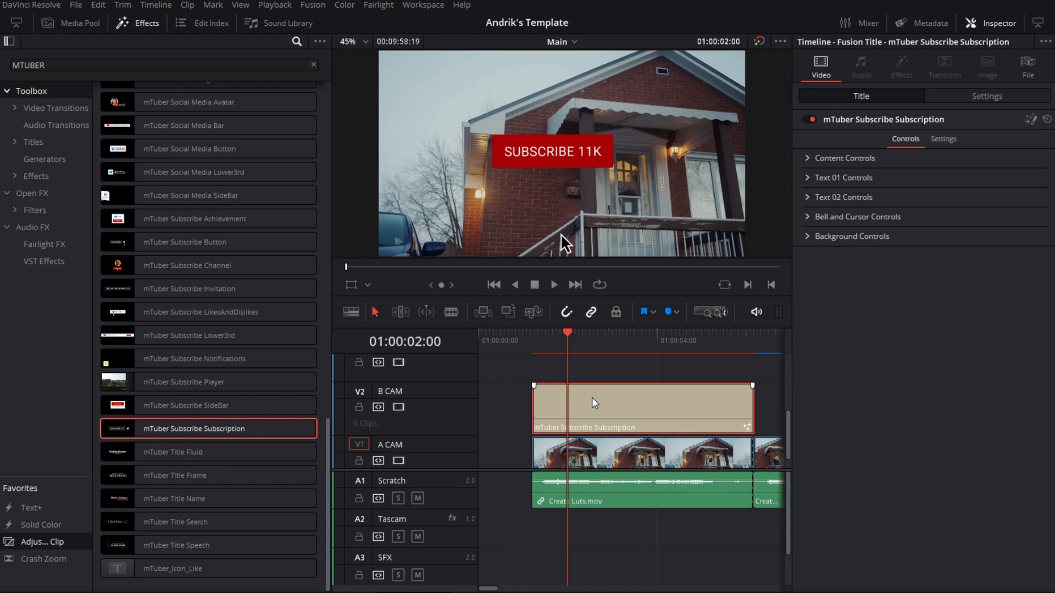
{"action": "mouse_move", "coordinate": [581, 417]}
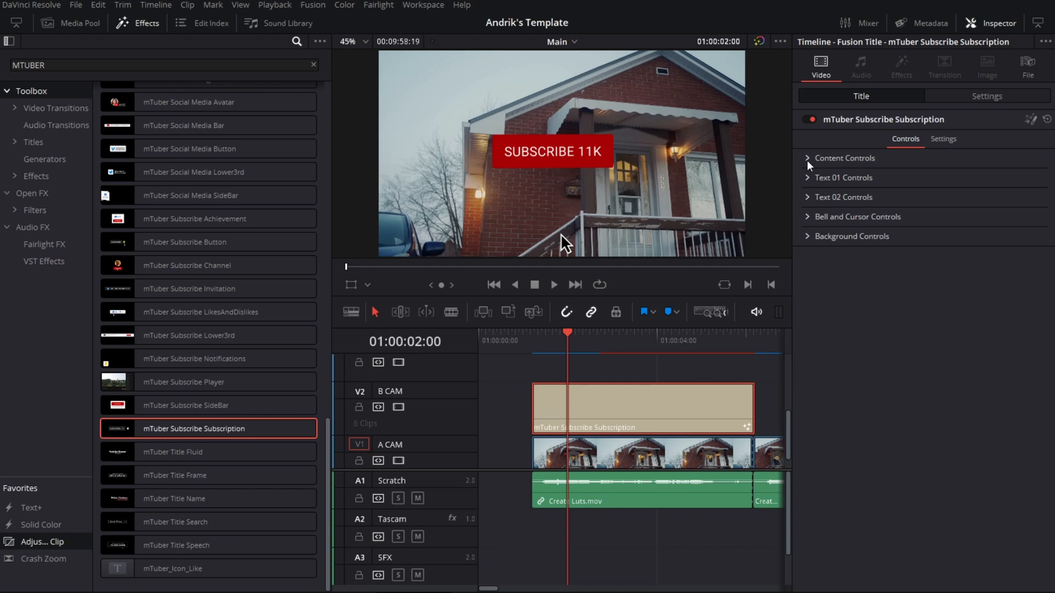
Change the button text to SUBSCRIBE in Montserrat Bold and pick a new background colour.
{"action": "left_click", "coordinate": [844, 177]}
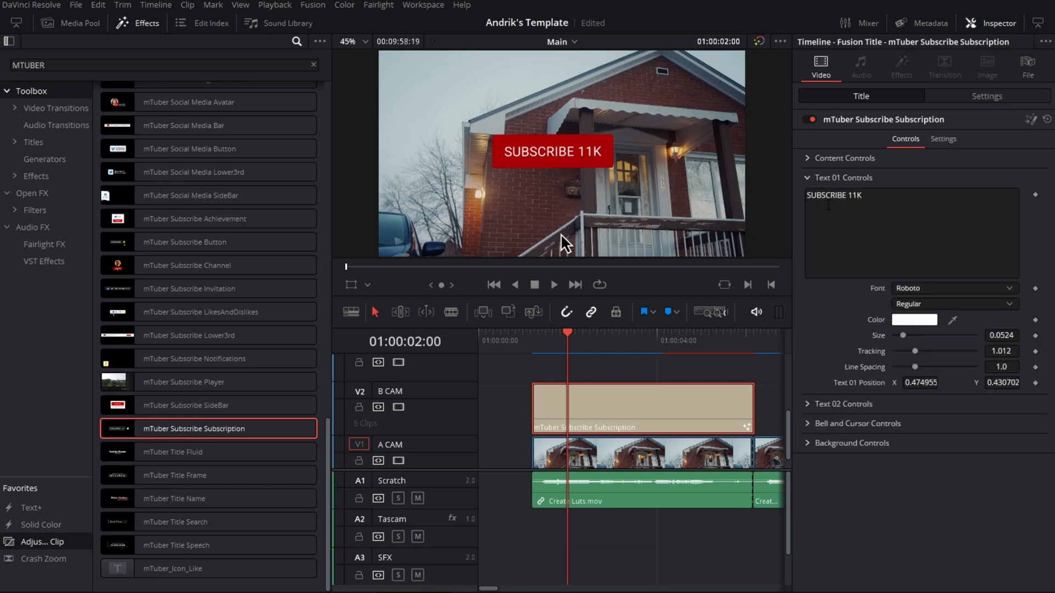
{"action": "triple_click", "coordinate": [834, 195]}
{"action": "type", "text": "SU"}
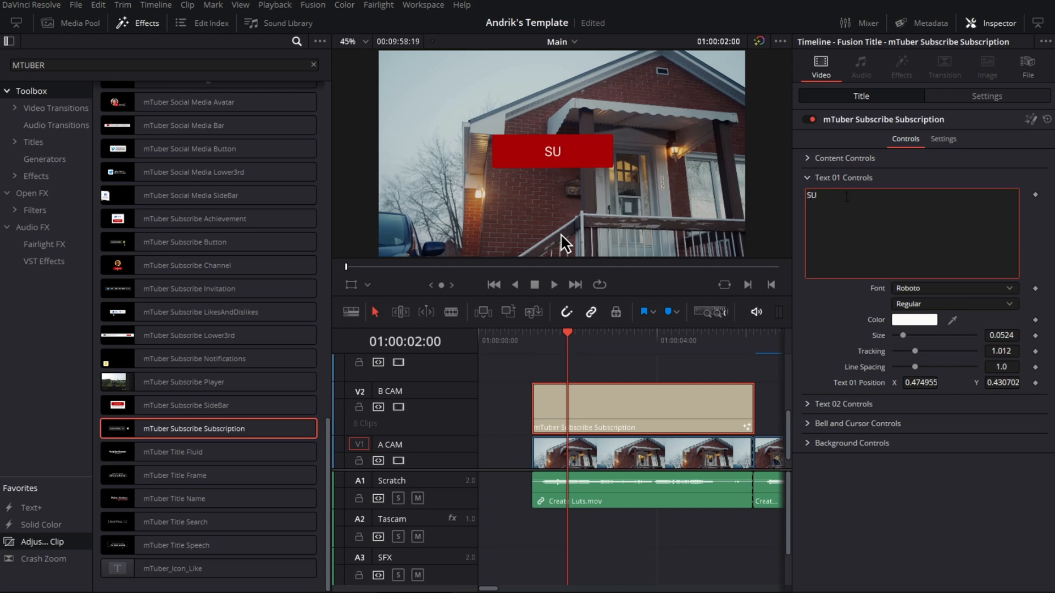
{"action": "left_click", "coordinate": [952, 288]}
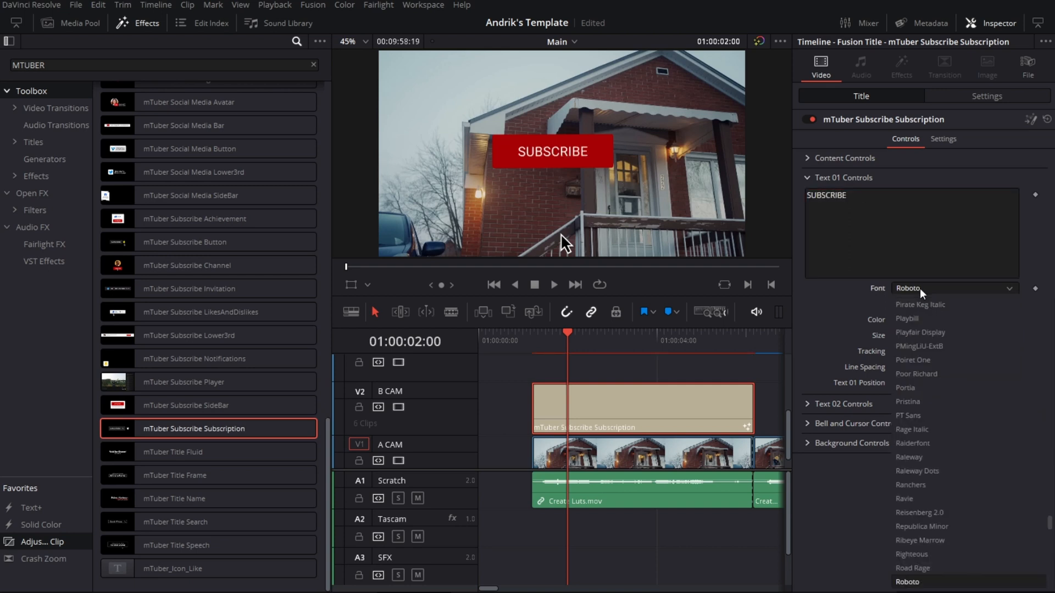
{"action": "left_click", "coordinate": [915, 303]}
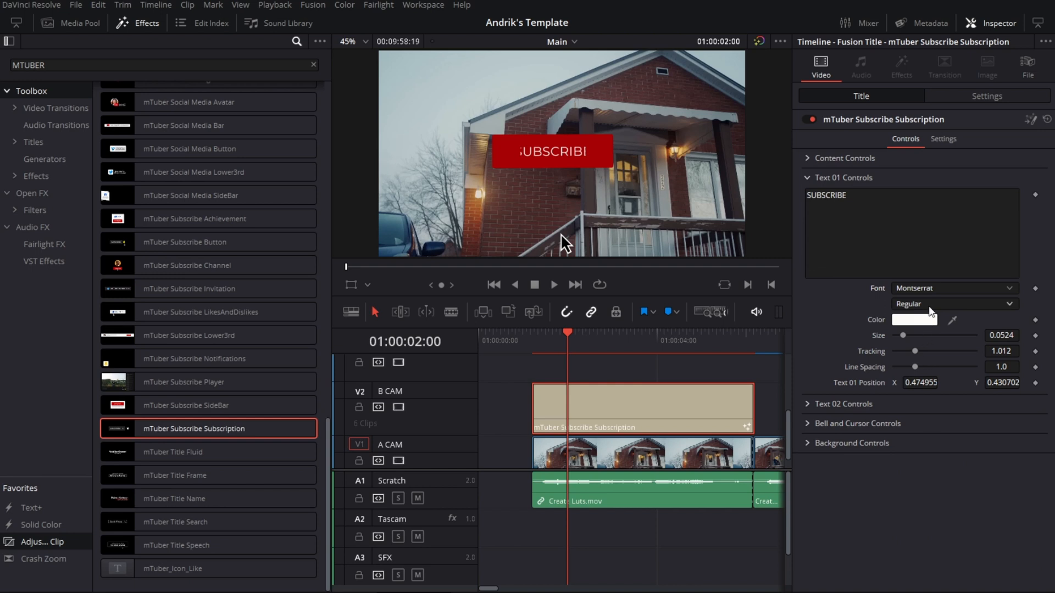
{"action": "left_click", "coordinate": [953, 304]}
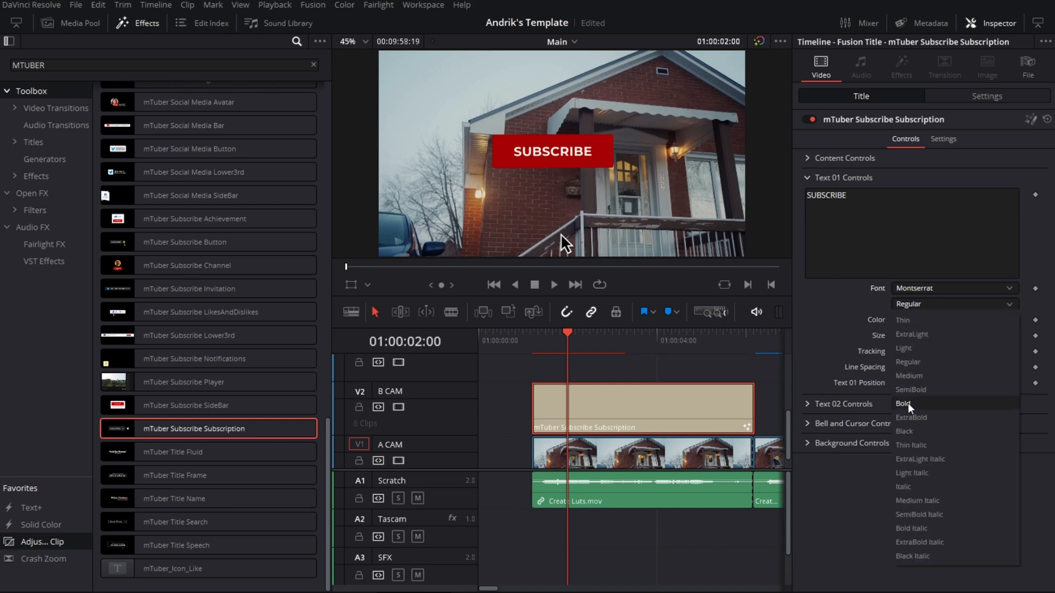
{"action": "left_click", "coordinate": [905, 432]}
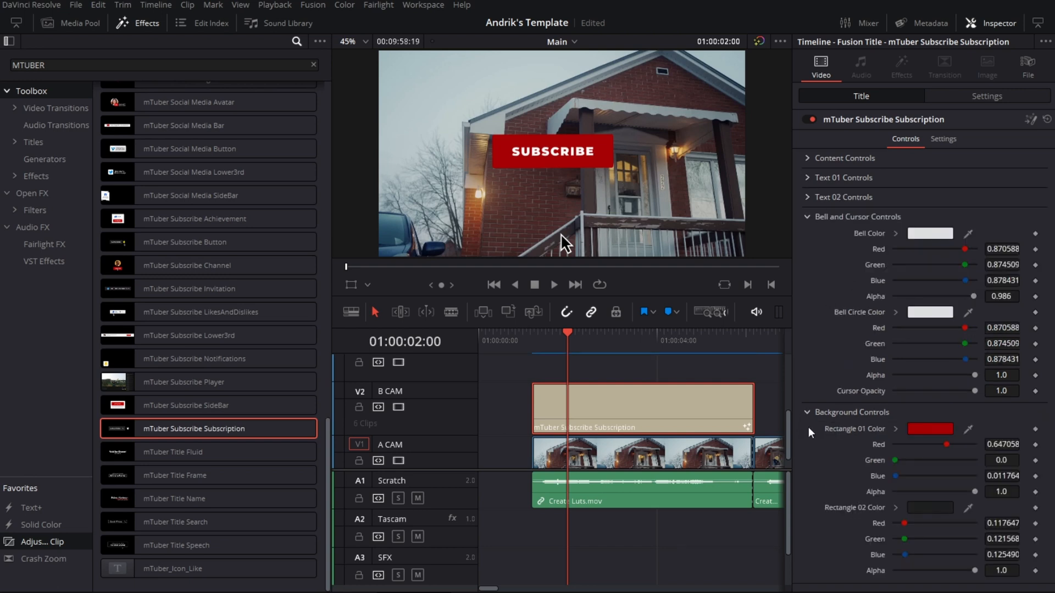
{"action": "left_click", "coordinate": [930, 428]}
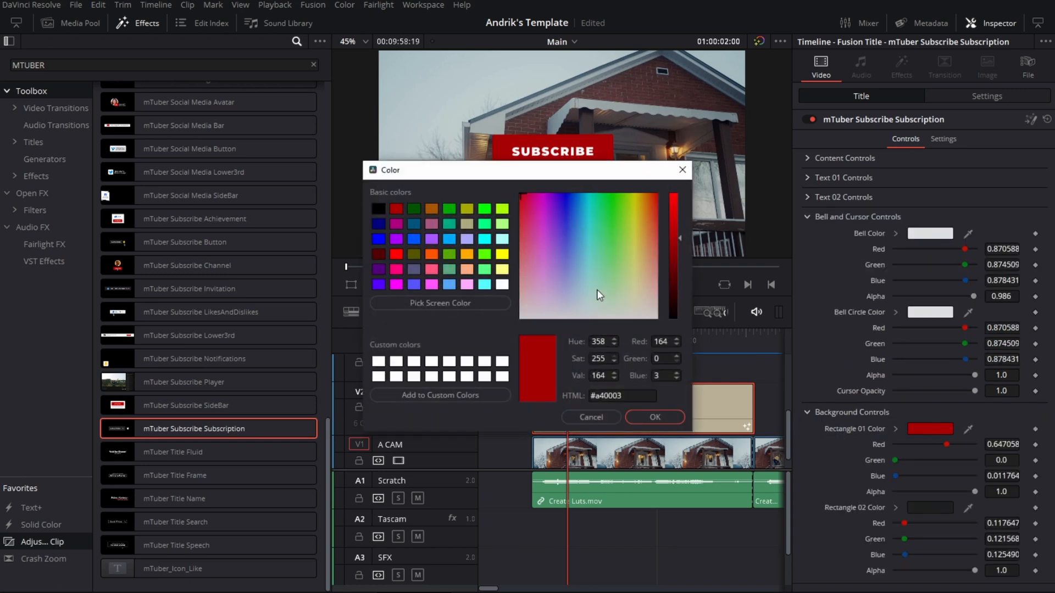
{"action": "left_click_drag", "start_coordinate": [678, 235], "coordinate": [678, 261]}
{"action": "type", "text": "M"}
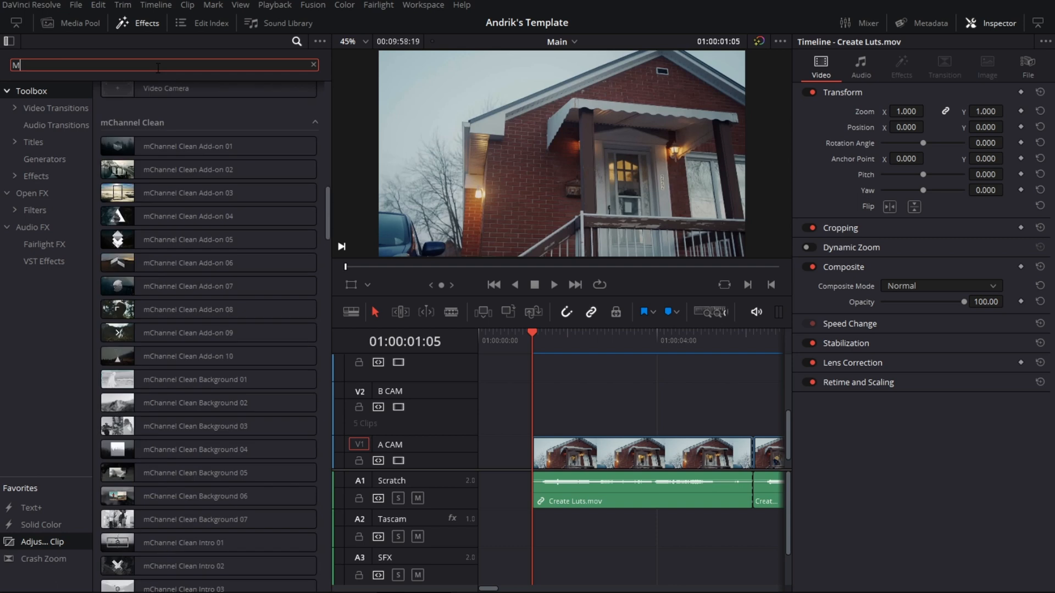
Search Effects for CHANNEL and scroll through the mChannel Clean results.
{"action": "type", "text": "CHANNEL"}
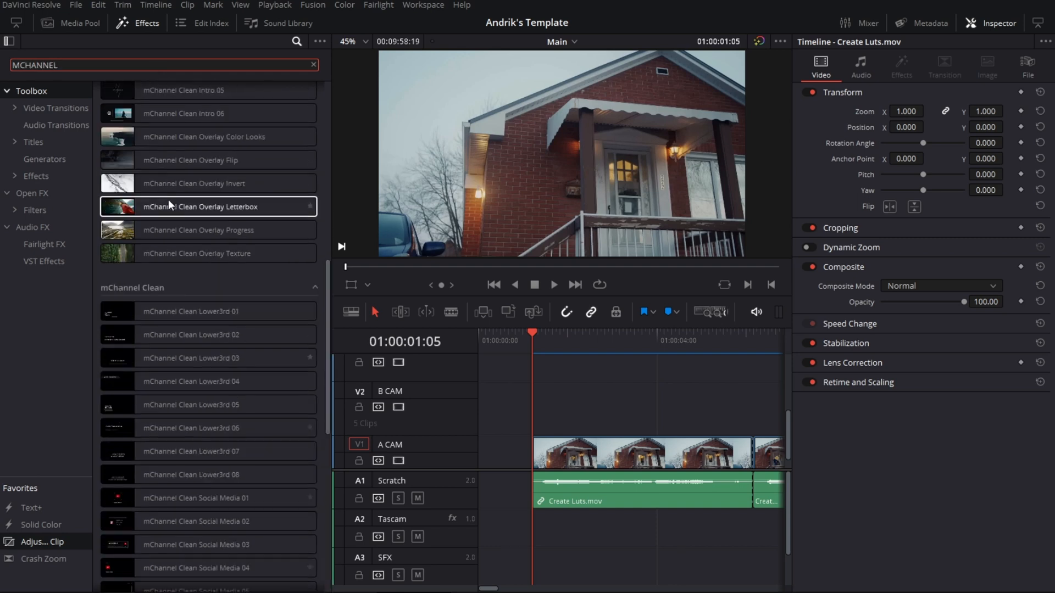
{"action": "scroll", "scroll_direction": "down", "scroll_amount": 3}
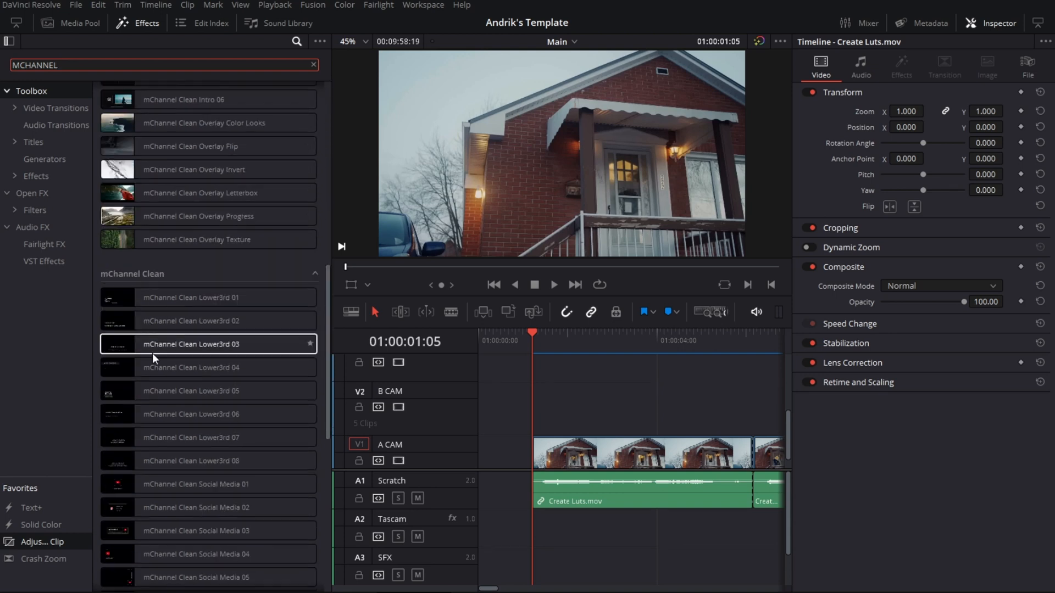
{"action": "scroll", "scroll_direction": "down", "scroll_amount": 3}
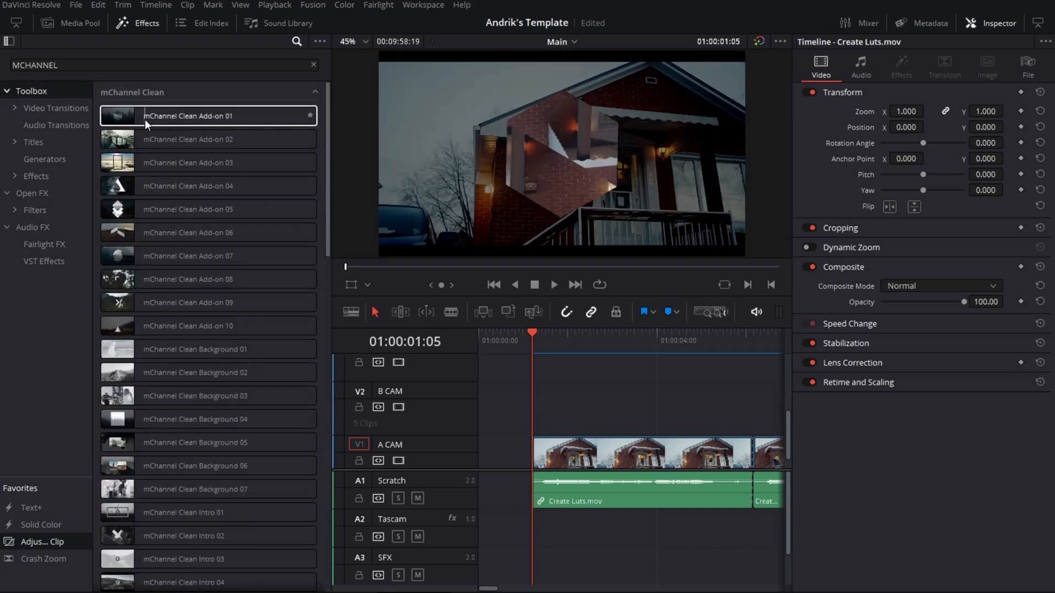
{"action": "left_click", "coordinate": [209, 162]}
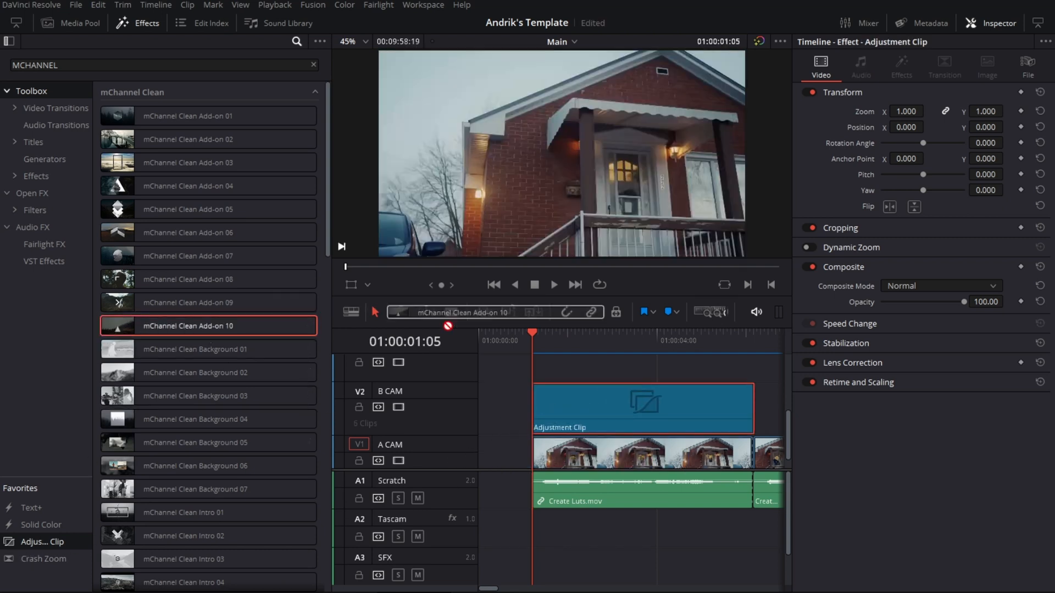
{"action": "left_click", "coordinate": [557, 404]}
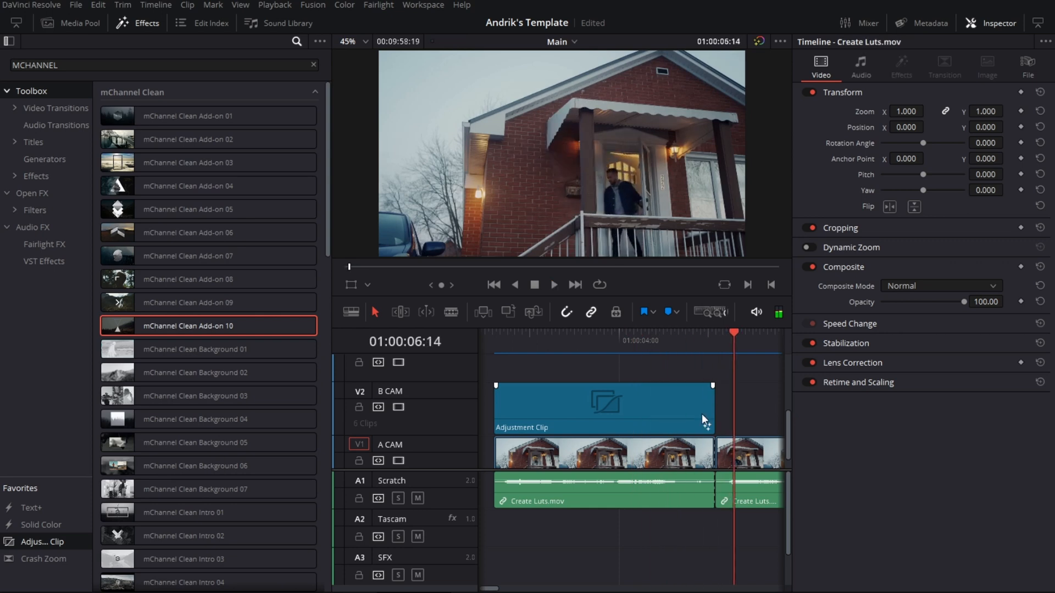
{"action": "left_click_drag", "start_coordinate": [710, 408], "coordinate": [767, 408]}
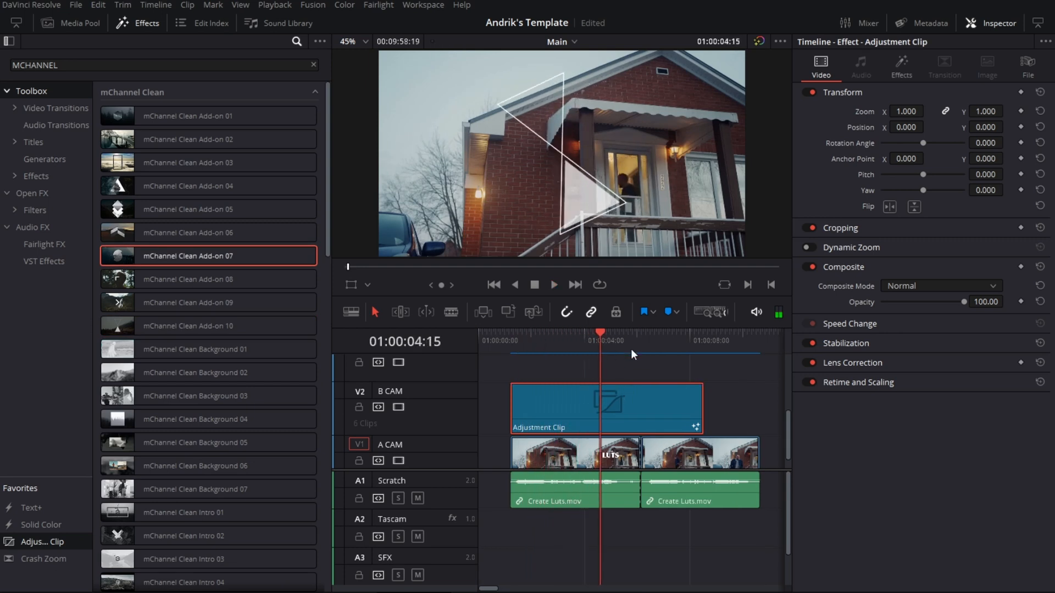
{"action": "left_click", "coordinate": [554, 285]}
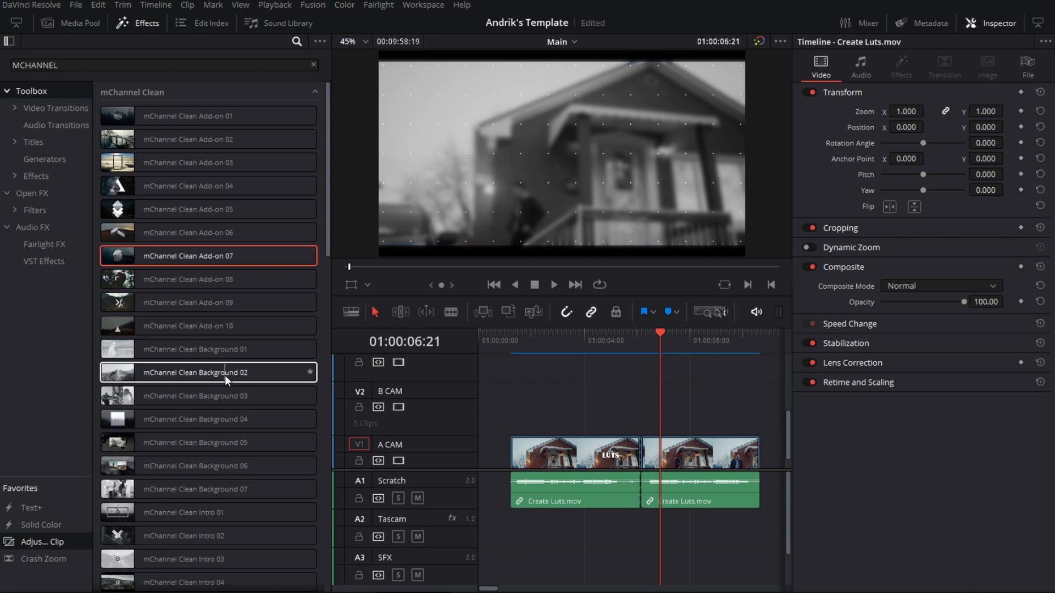
{"action": "type", "text": "MTUBER"}
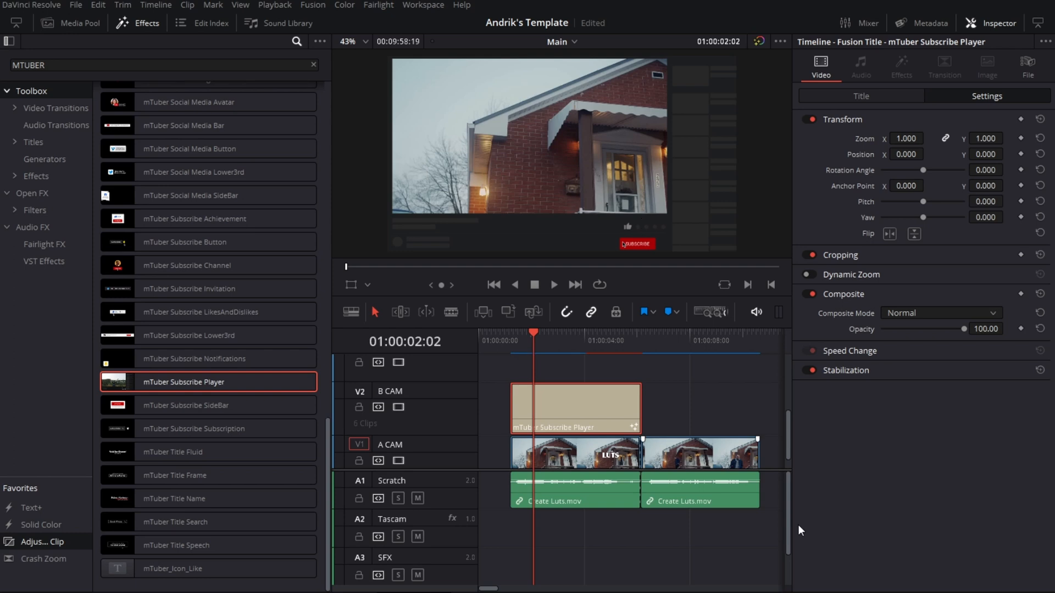
{"action": "mouse_move", "coordinate": [630, 279]}
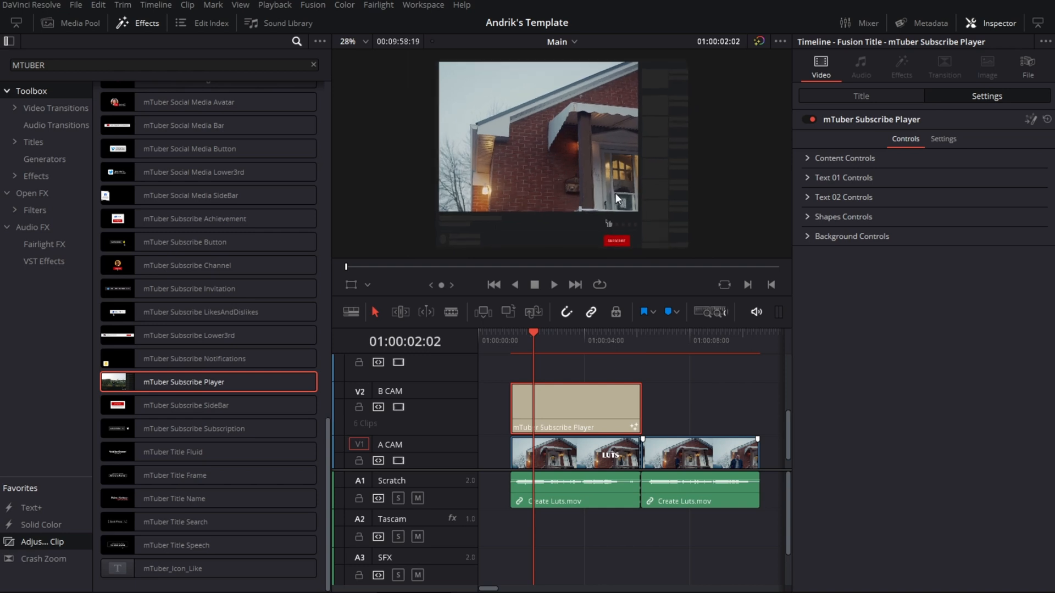
{"action": "mouse_move", "coordinate": [666, 120]}
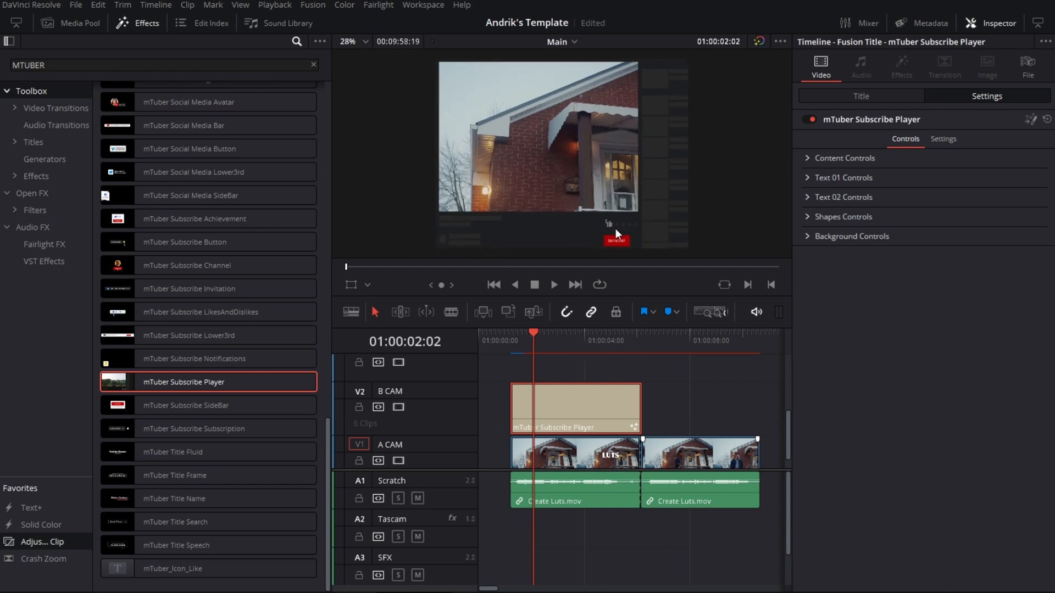
{"action": "mouse_move", "coordinate": [507, 228]}
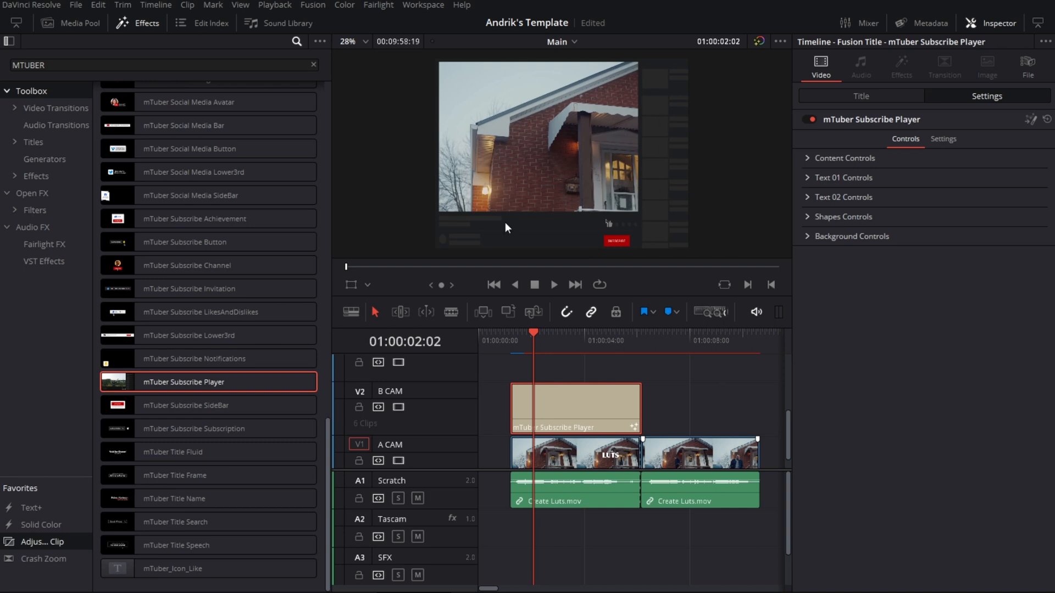
{"action": "mouse_move", "coordinate": [551, 231]}
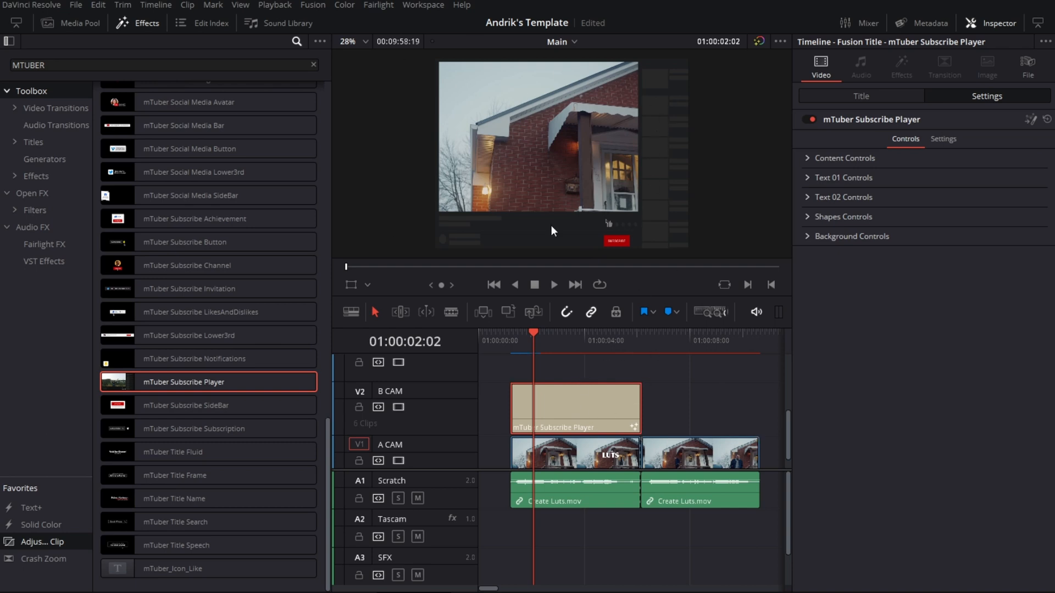
{"action": "mouse_move", "coordinate": [209, 171]}
{"action": "type", "text": "MCHANNEL"}
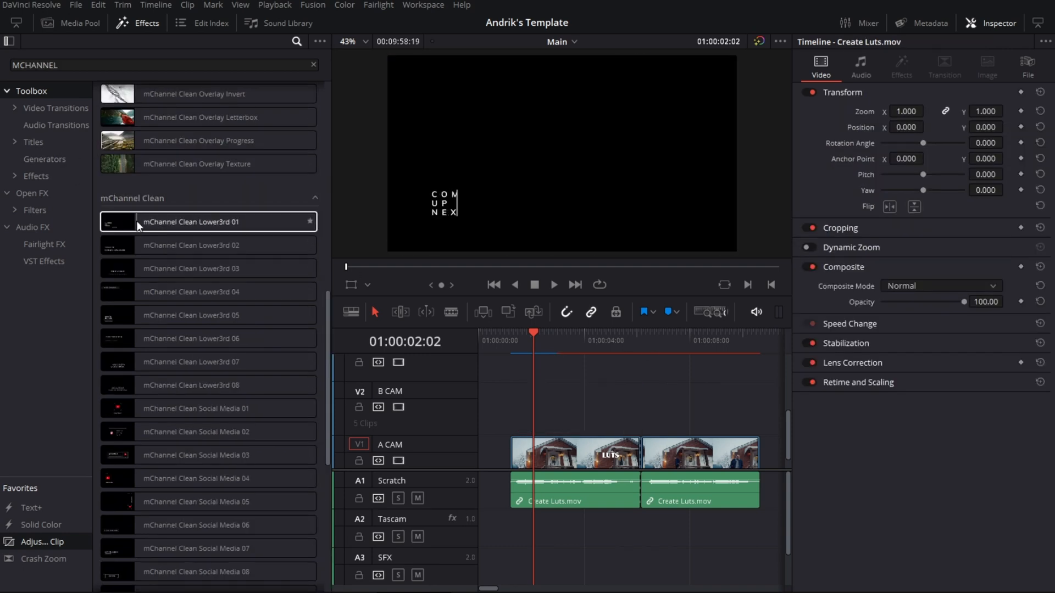
{"action": "left_click", "coordinate": [207, 245]}
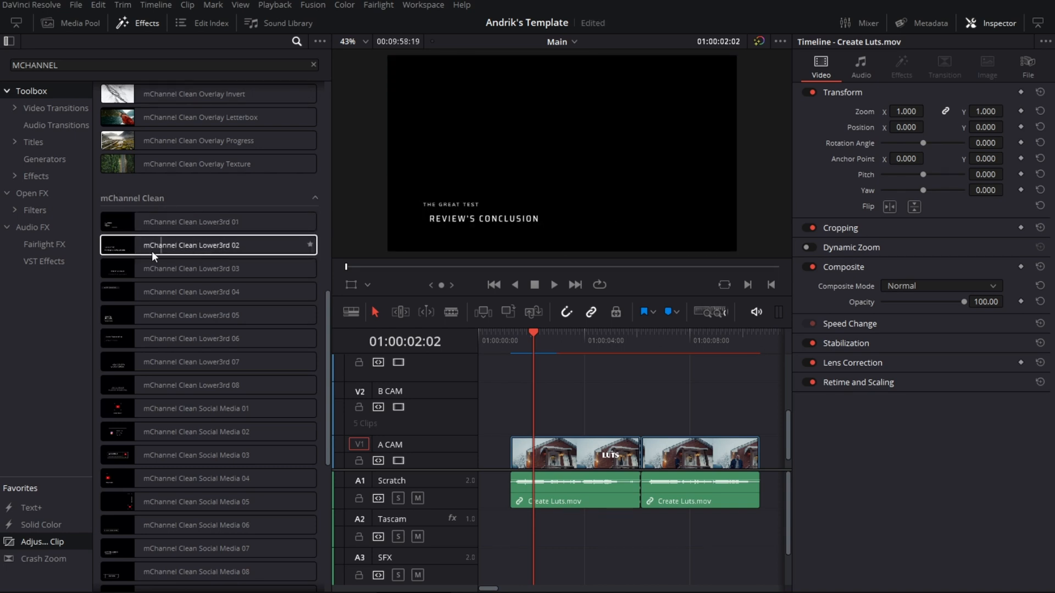
{"action": "left_click", "coordinate": [202, 268]}
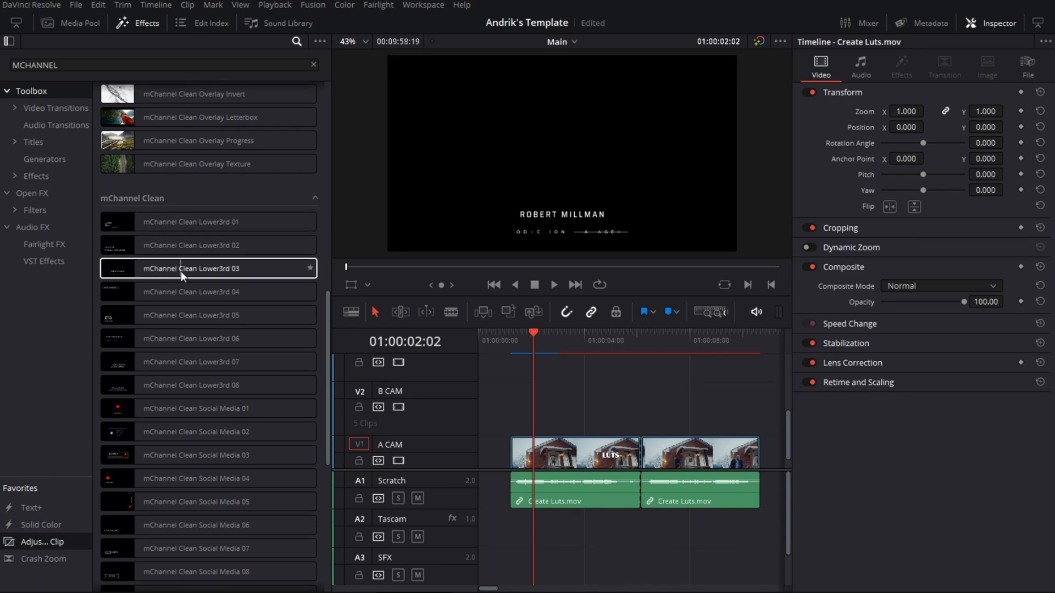
{"action": "left_click", "coordinate": [207, 291]}
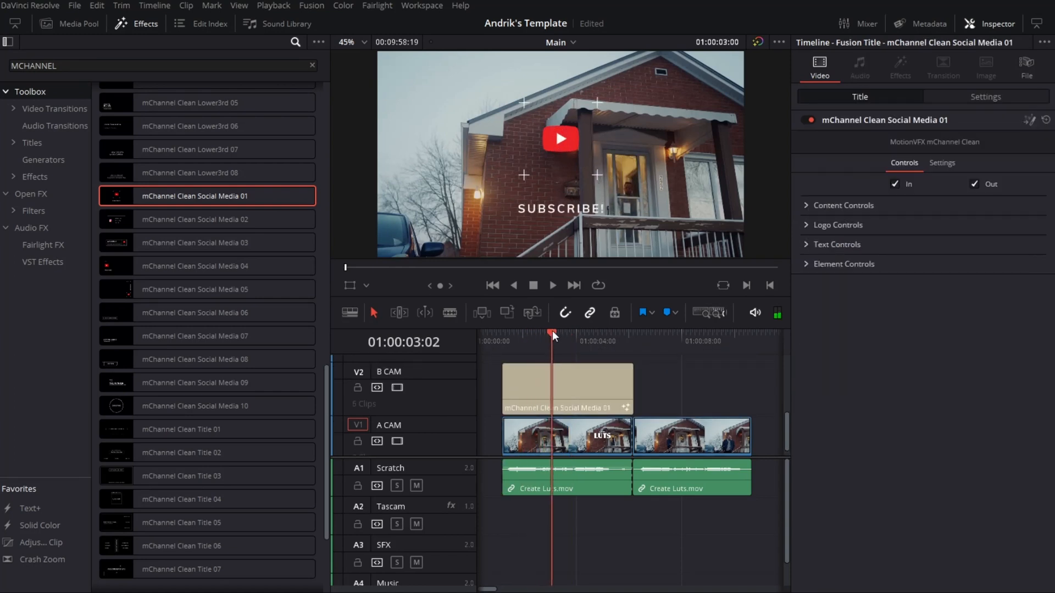
Set the Clean Social Media 01 title's logo type to Instagram, then scrub to preview it.
{"action": "left_click", "coordinate": [567, 388]}
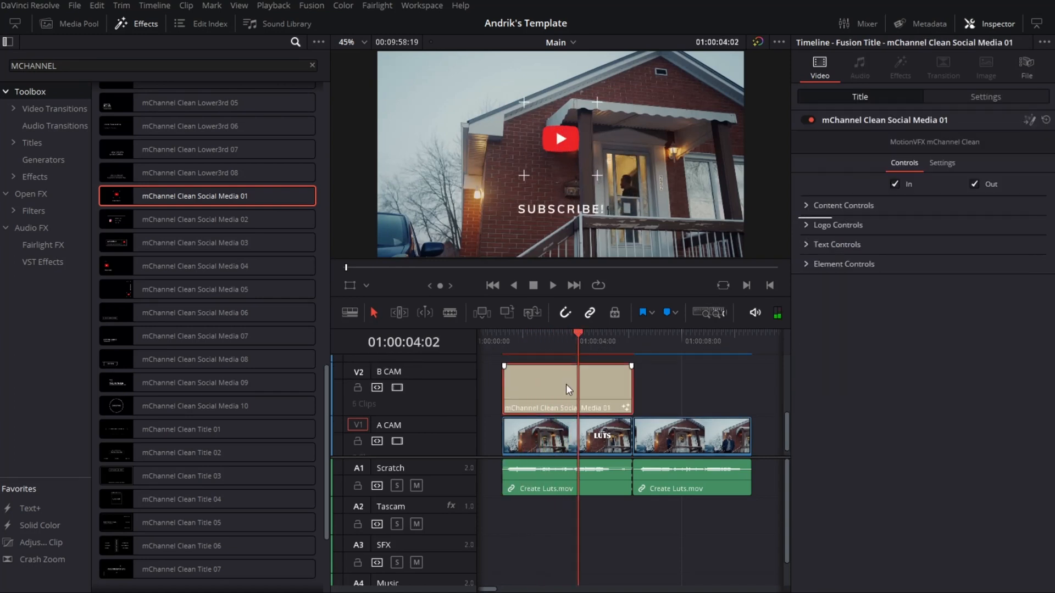
{"action": "left_click", "coordinate": [837, 225]}
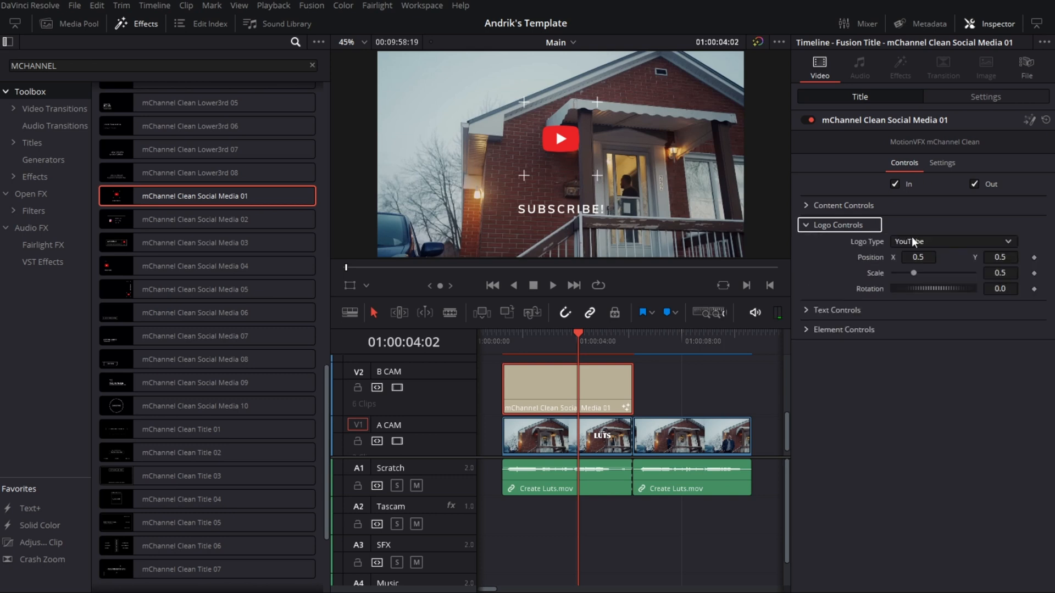
{"action": "left_click", "coordinate": [951, 241]}
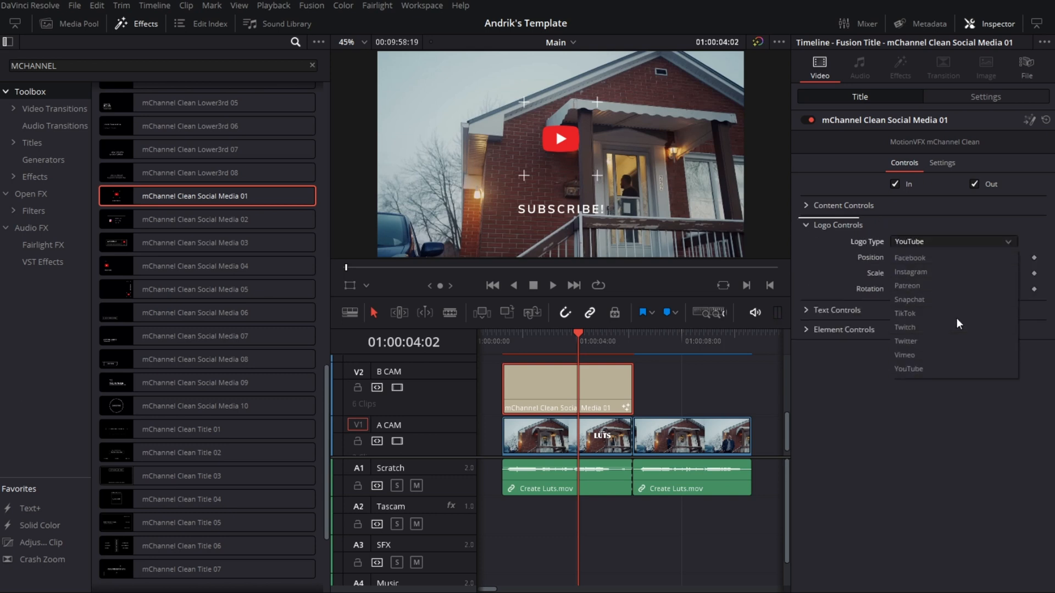
{"action": "left_click", "coordinate": [910, 272]}
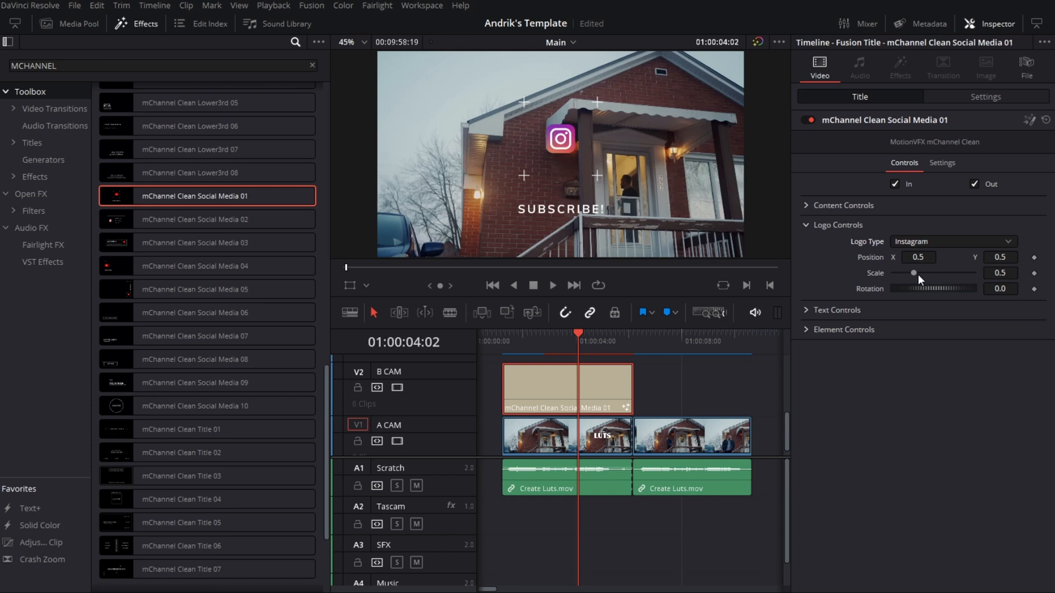
{"action": "left_click", "coordinate": [551, 389]}
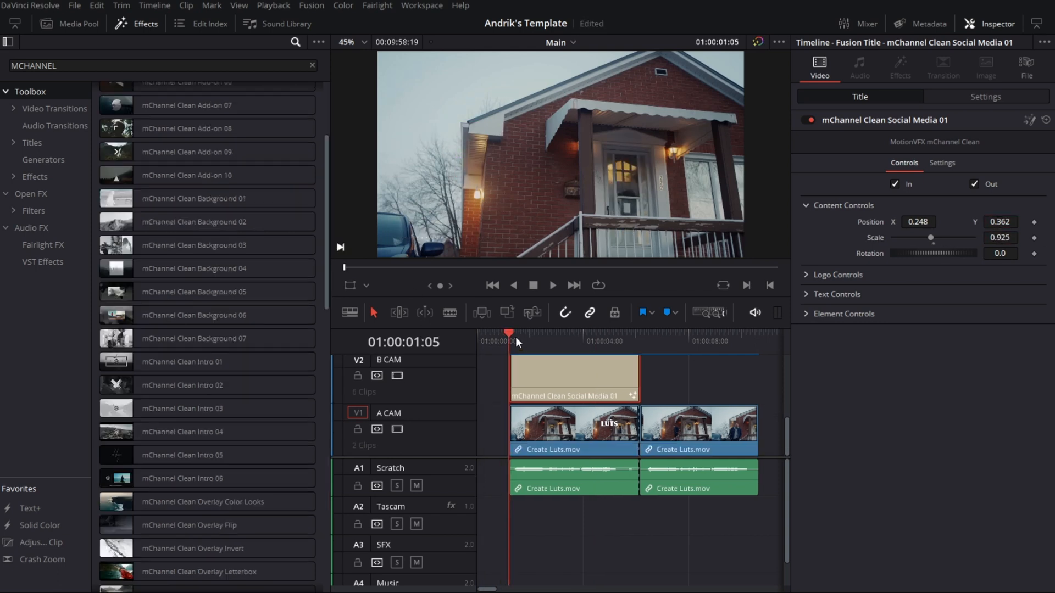
{"action": "left_click", "coordinate": [552, 285]}
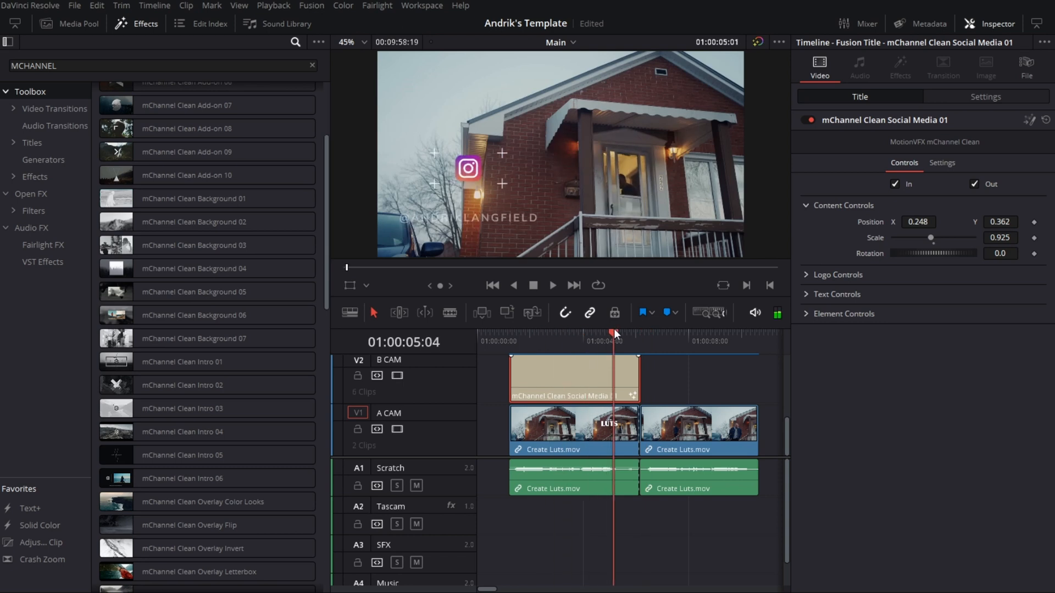
{"action": "left_click_drag", "start_coordinate": [613, 335], "coordinate": [591, 334]}
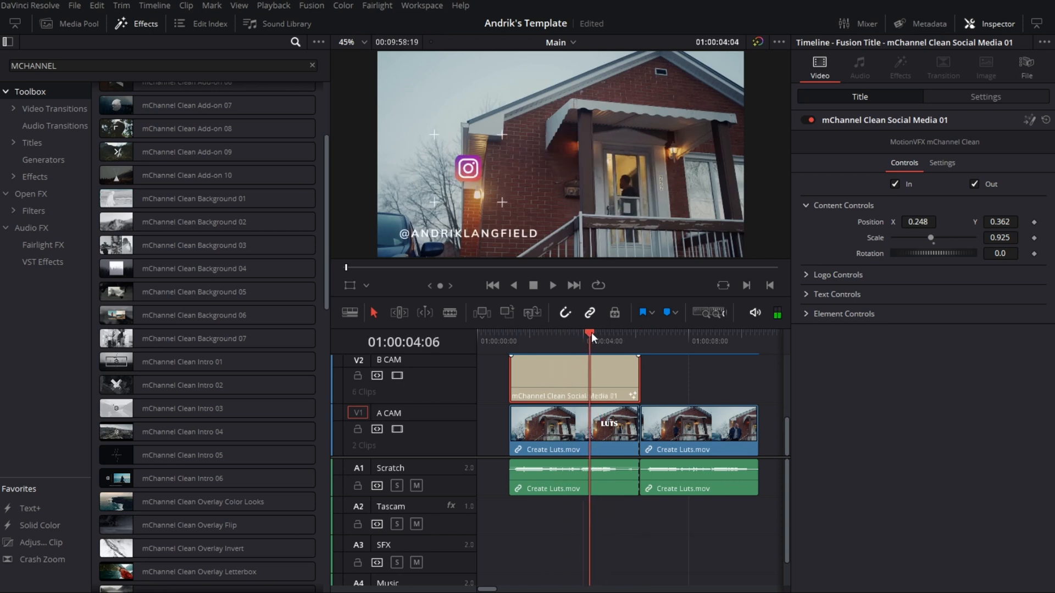